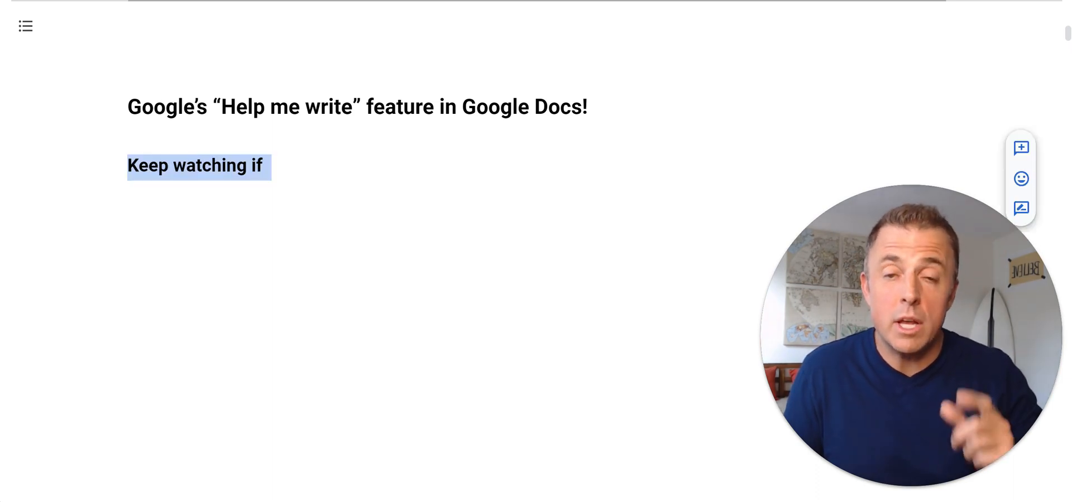
Add the bullet 'You need help finding or unlocking Google's Help me write button!' to the outline
text(You need help finding or unlocking Google's Help me write button!)
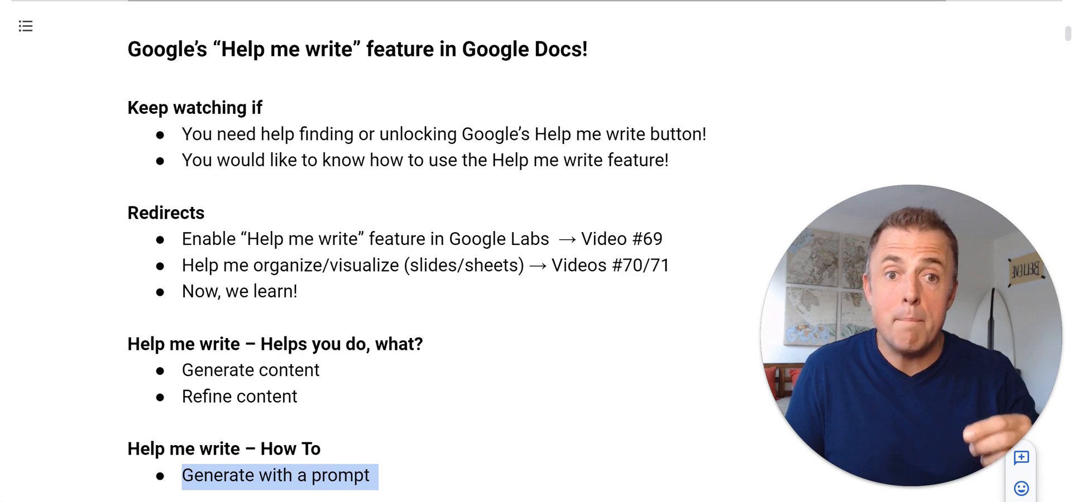
Scroll down the document to the How To list
scroll(down, 3)
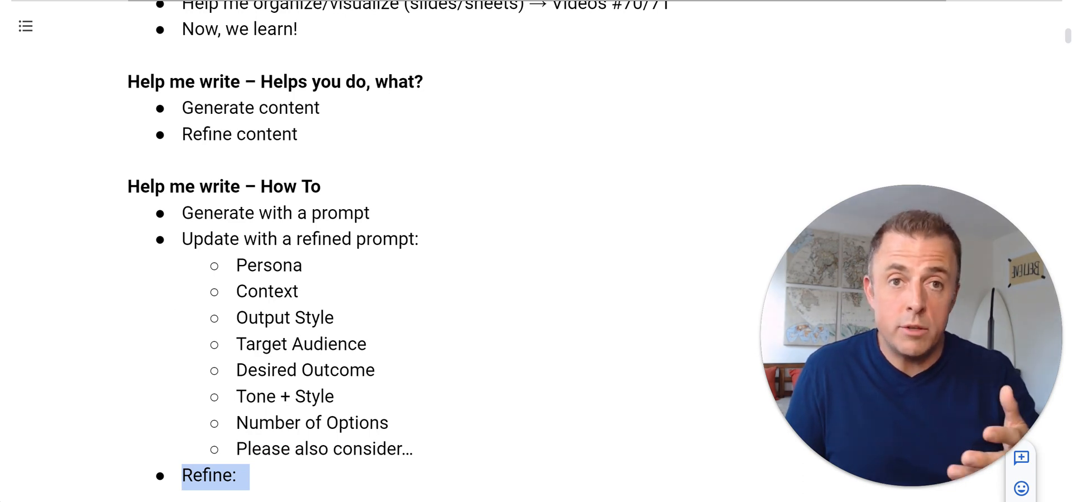
scroll(down, 3)
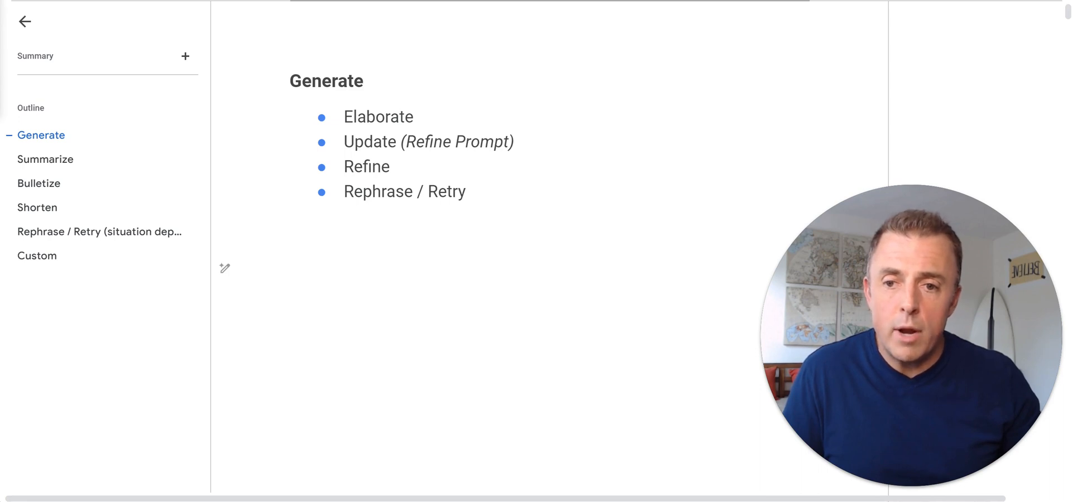
mouse_move(223, 270)
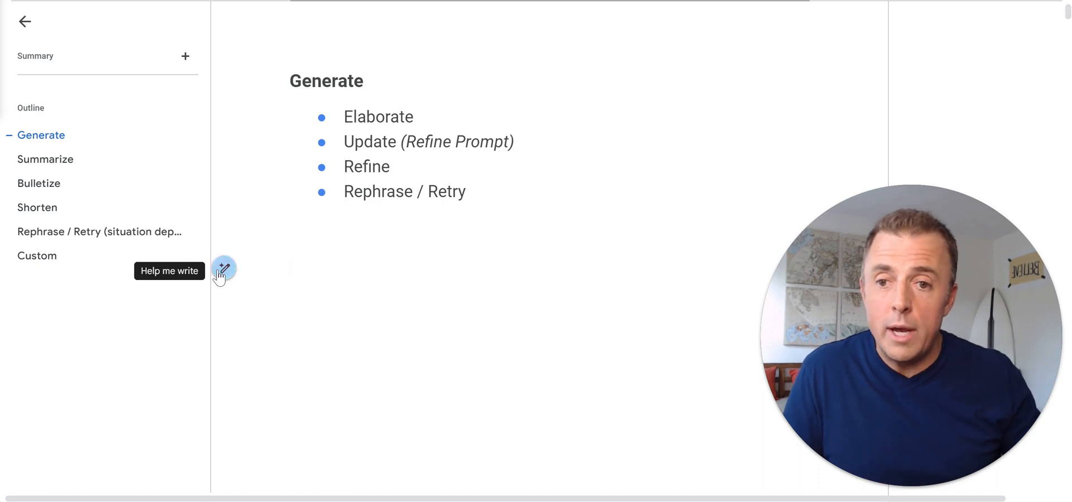
Ask Help me write to 'Write a letter of recommendation', then close the error box
click(223, 270)
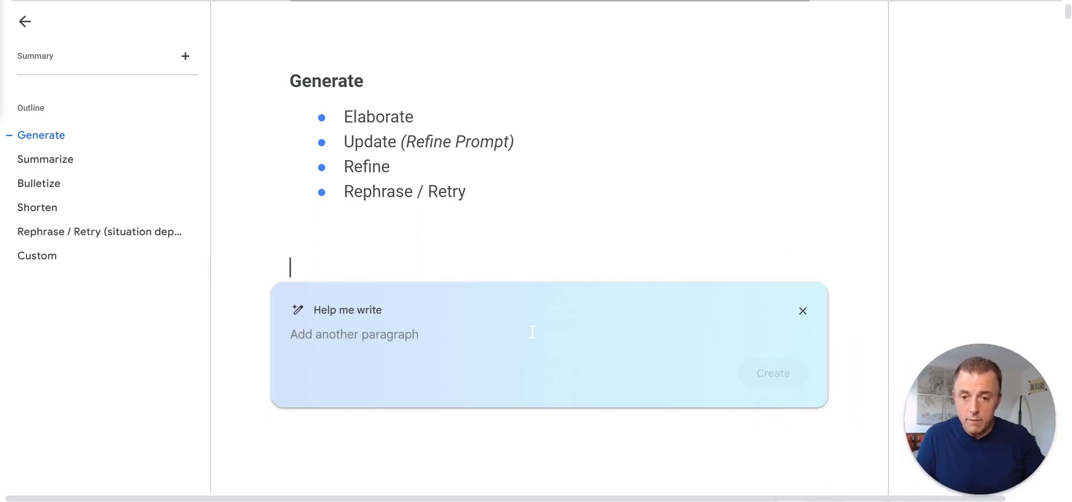
text(Write a letter of recommendation)
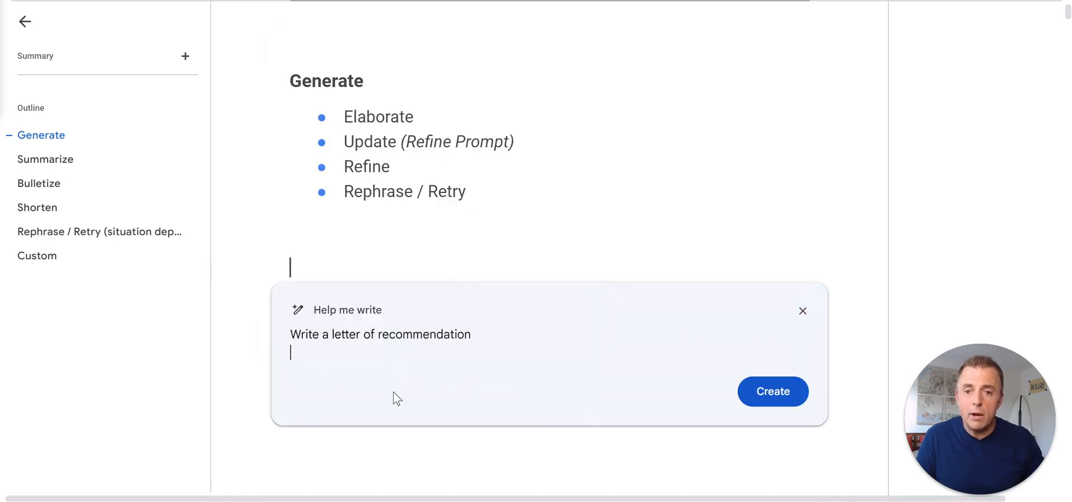
click(773, 391)
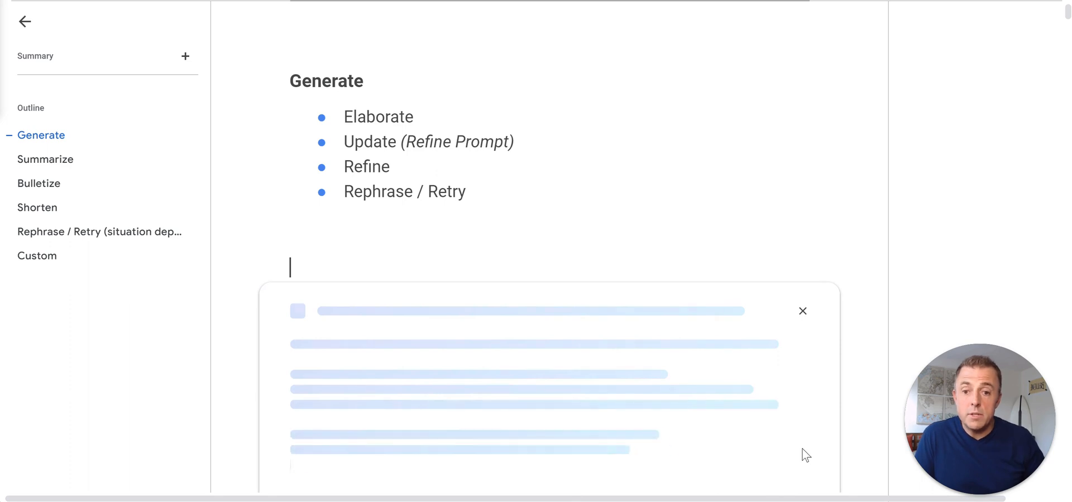
scroll(down, 3)
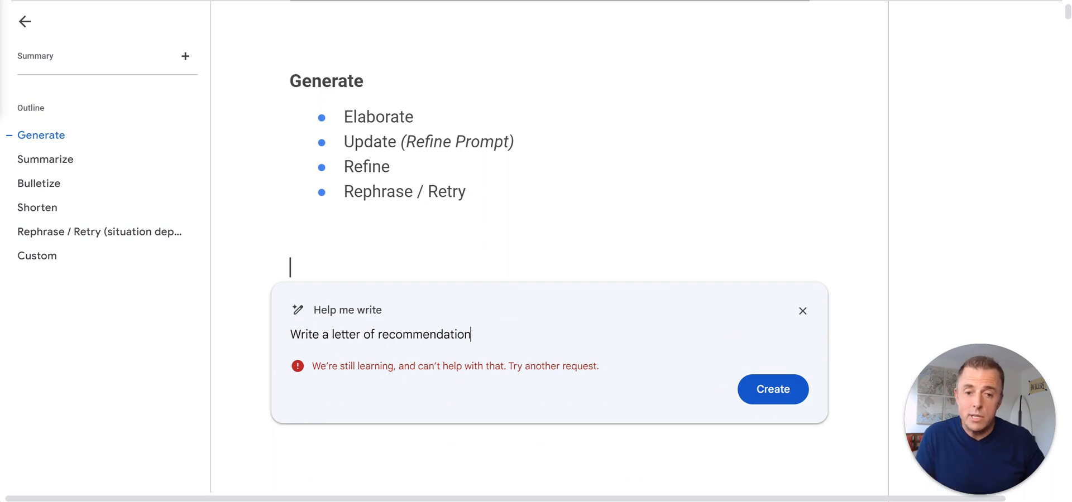
click(803, 311)
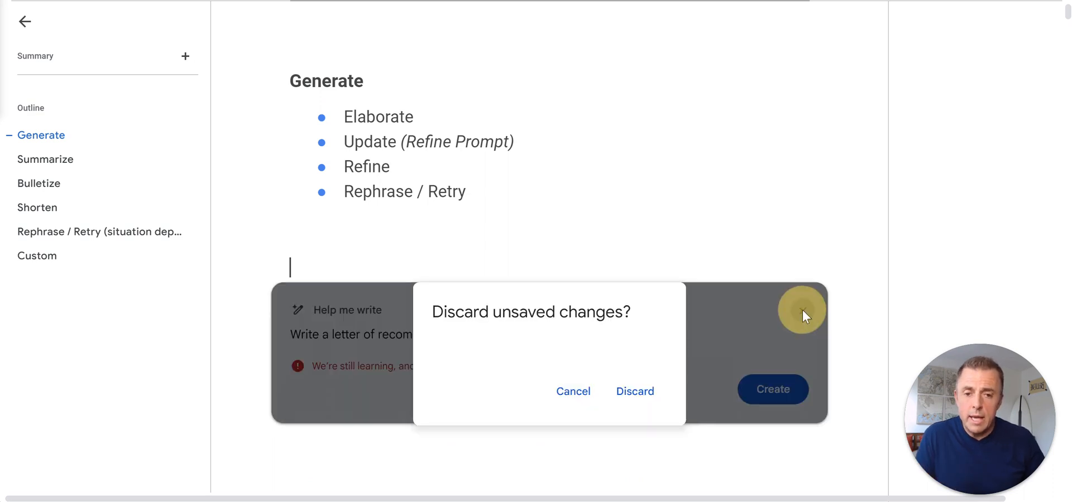
Discard the failed prompt and elaborate the 'Write a letter of recommendation' line with Help me write
click(634, 392)
text(Write a letter of recommendation)
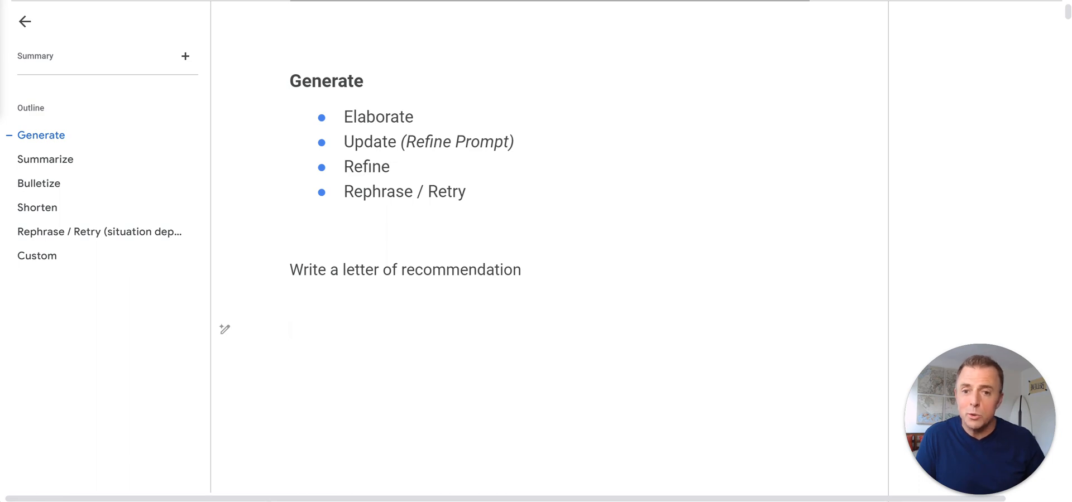
double_click(460, 269)
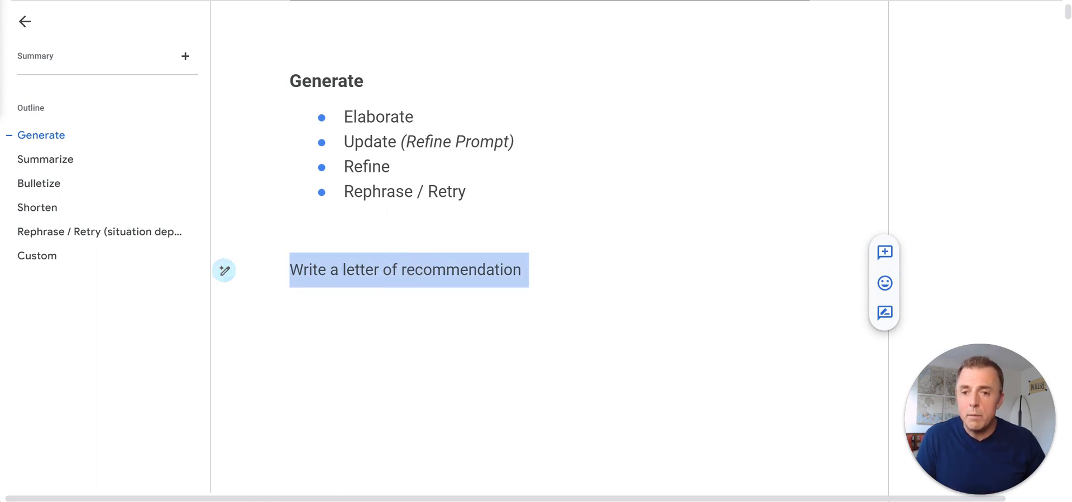
click(224, 271)
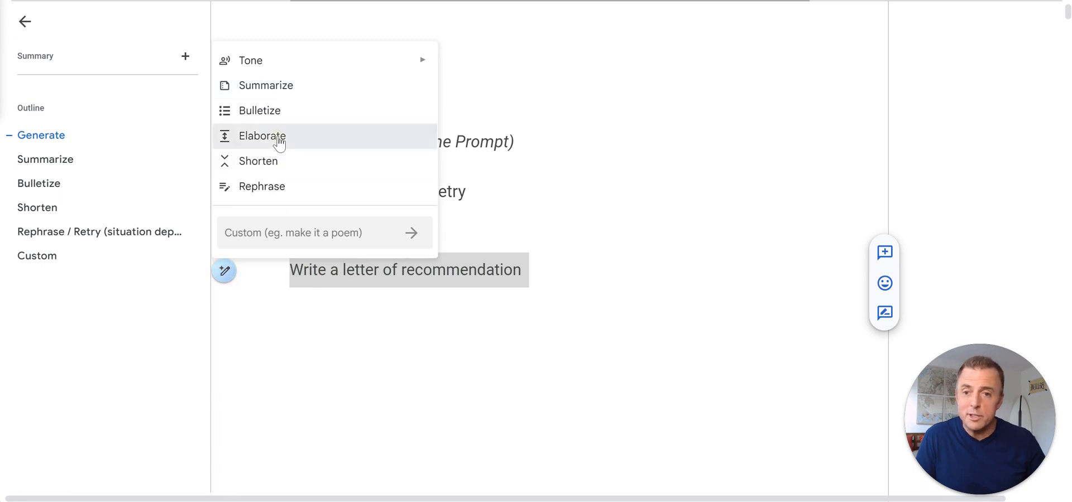
click(263, 136)
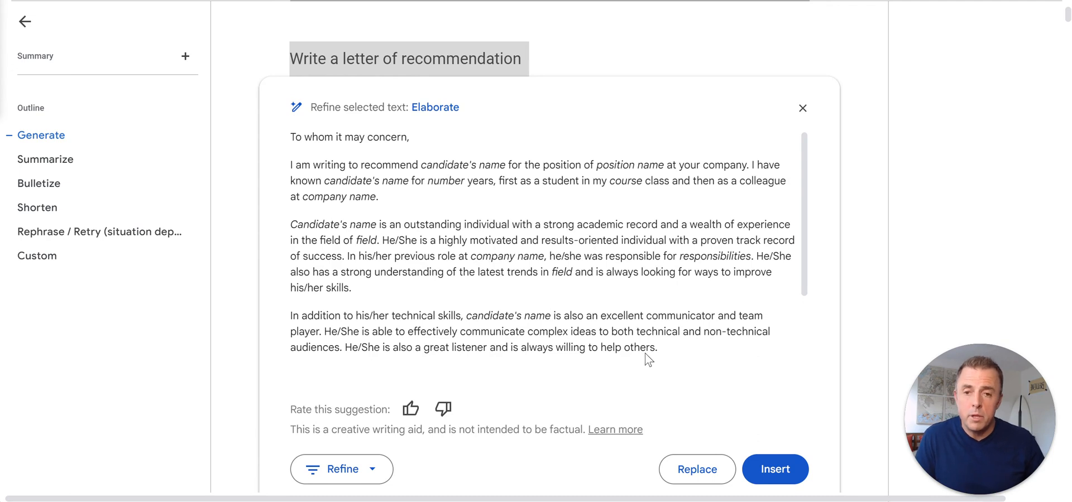
Replace the suggestion's prompt with a detailed persona prompt and regenerate the letter
scroll(down, 3)
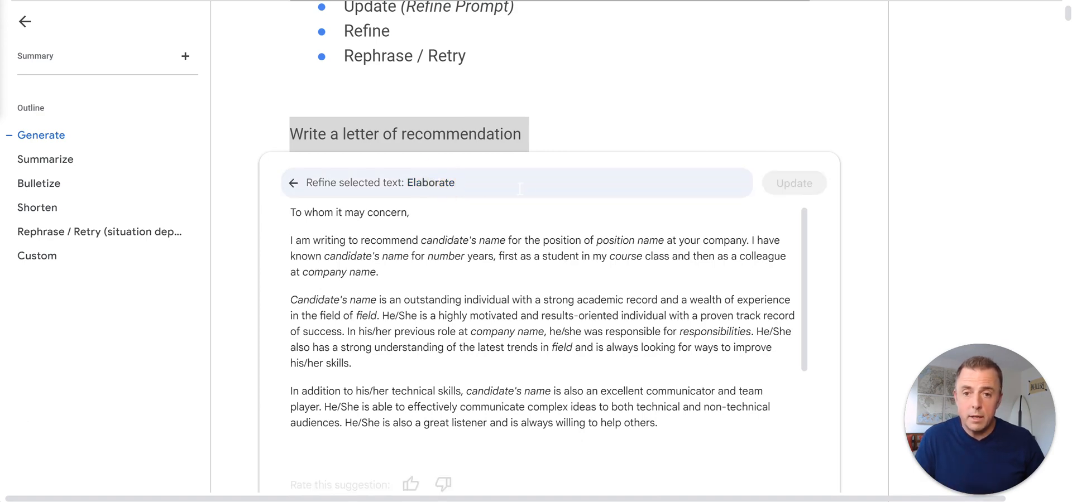
click(517, 189)
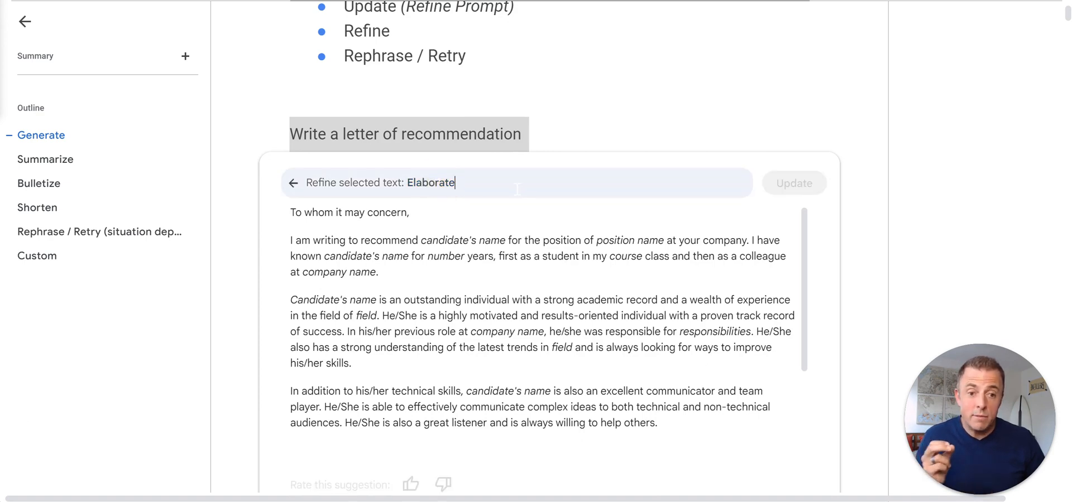
double_click(431, 183)
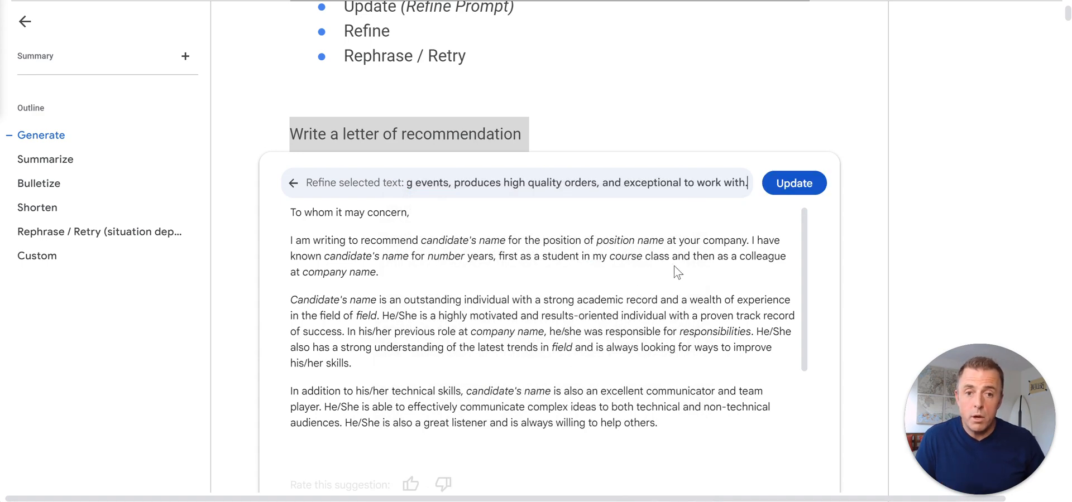
click(794, 183)
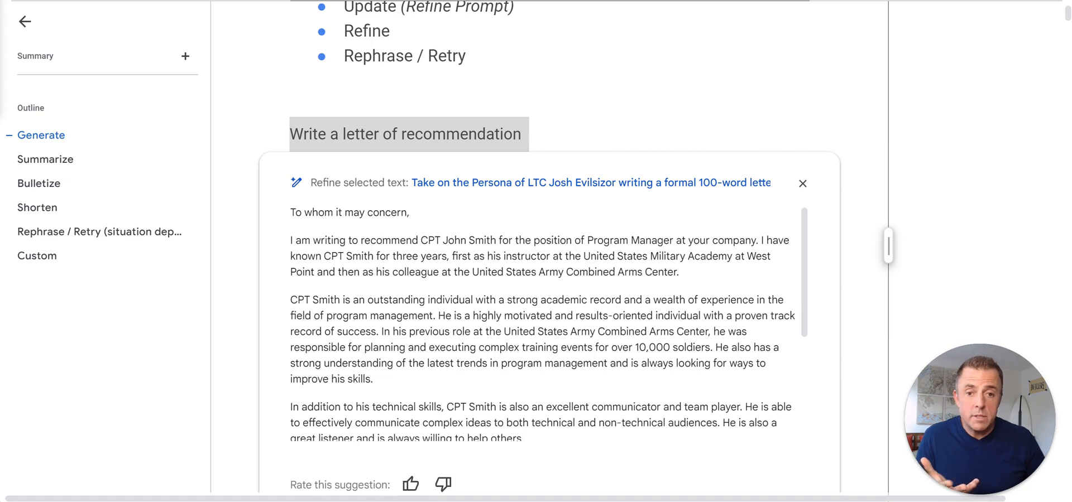
scroll(down, 3)
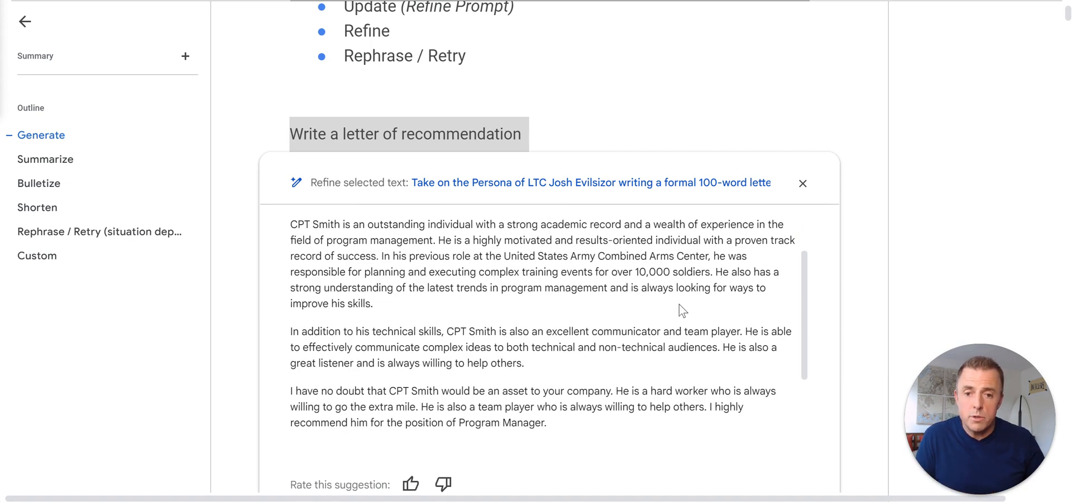
scroll(down, 3)
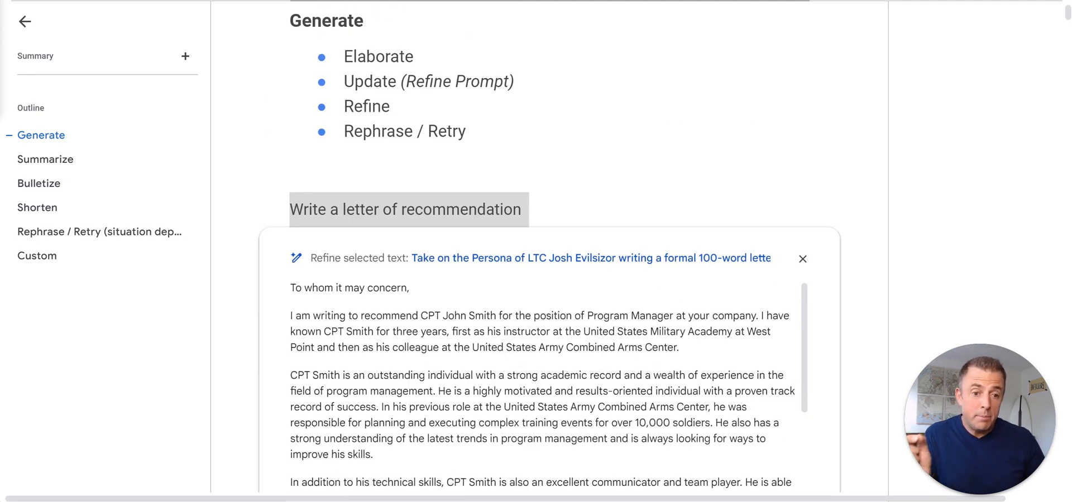
scroll(down, 3)
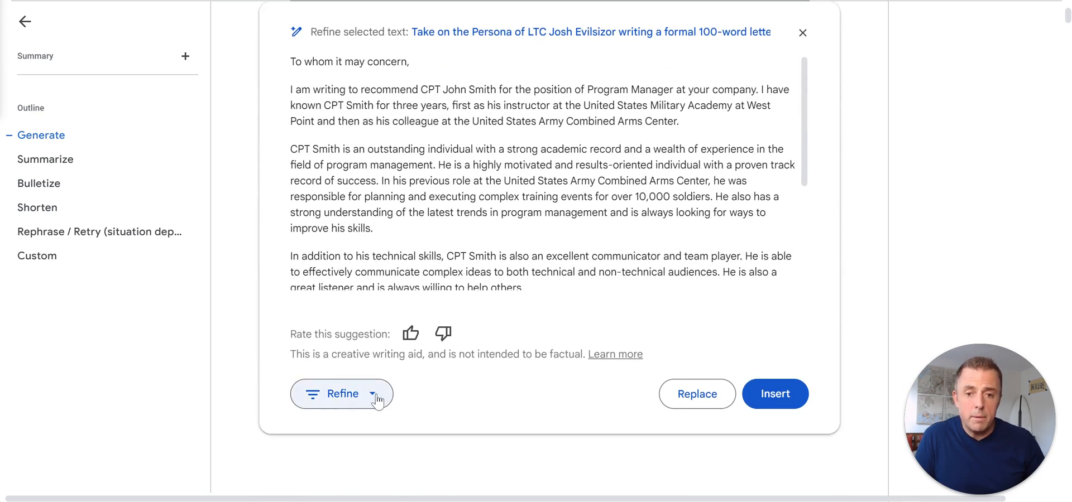
Retry the recommendation letter suggestion from the Refine menu
click(341, 394)
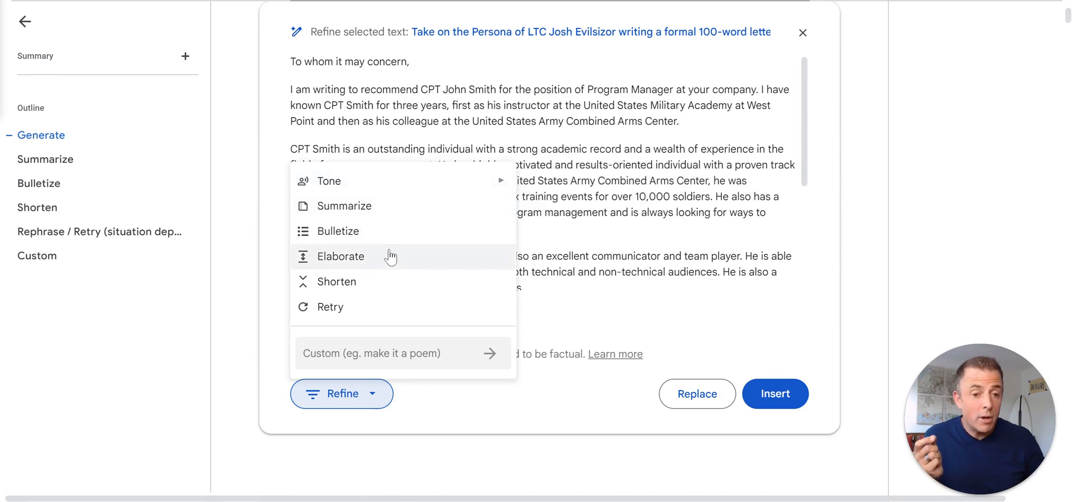
mouse_move(388, 296)
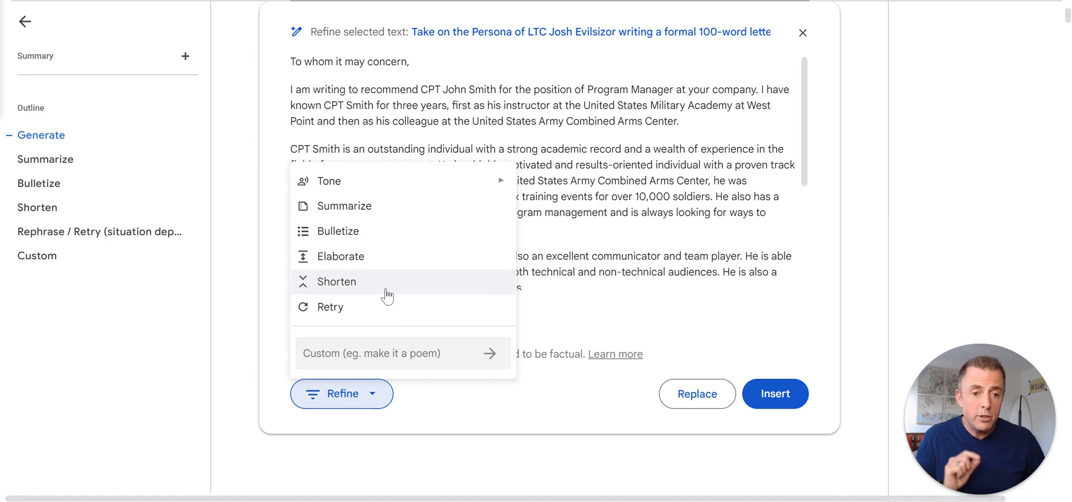
mouse_move(371, 314)
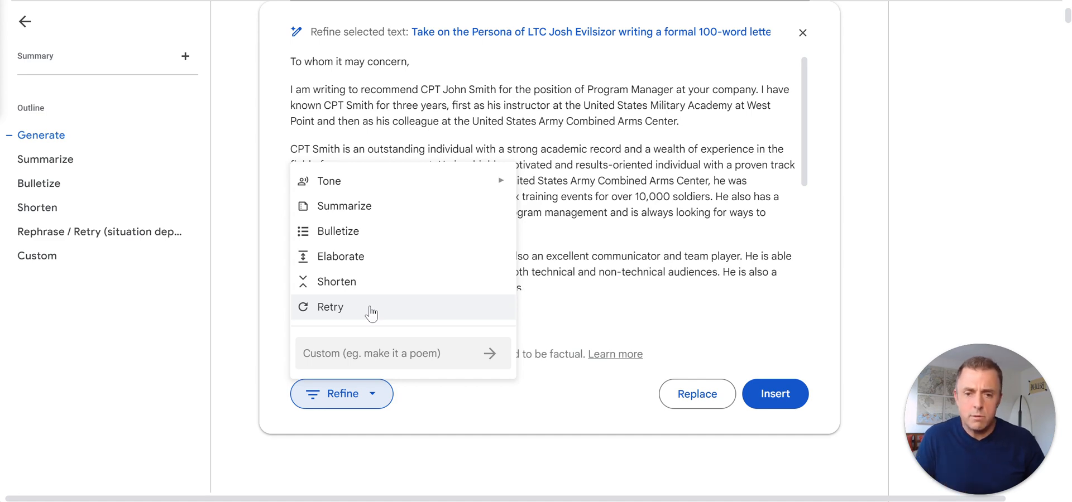
click(330, 306)
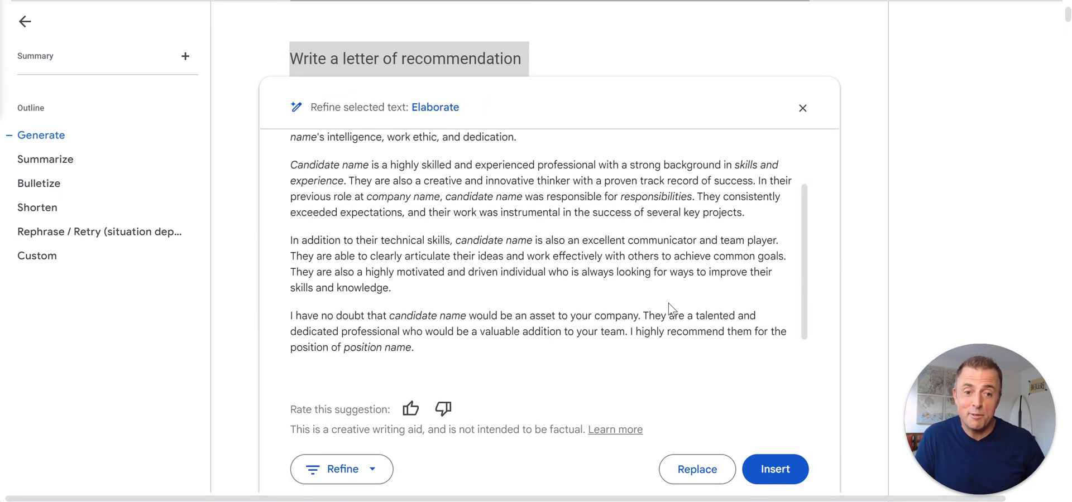
mouse_move(694, 308)
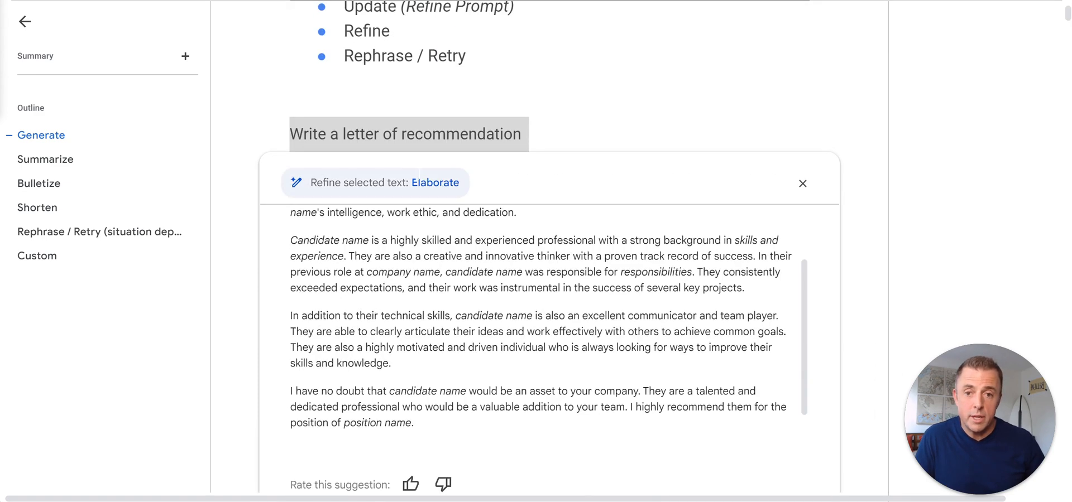
Insert the elaborated template letter with candidate-name and position placeholders
scroll(down, 3)
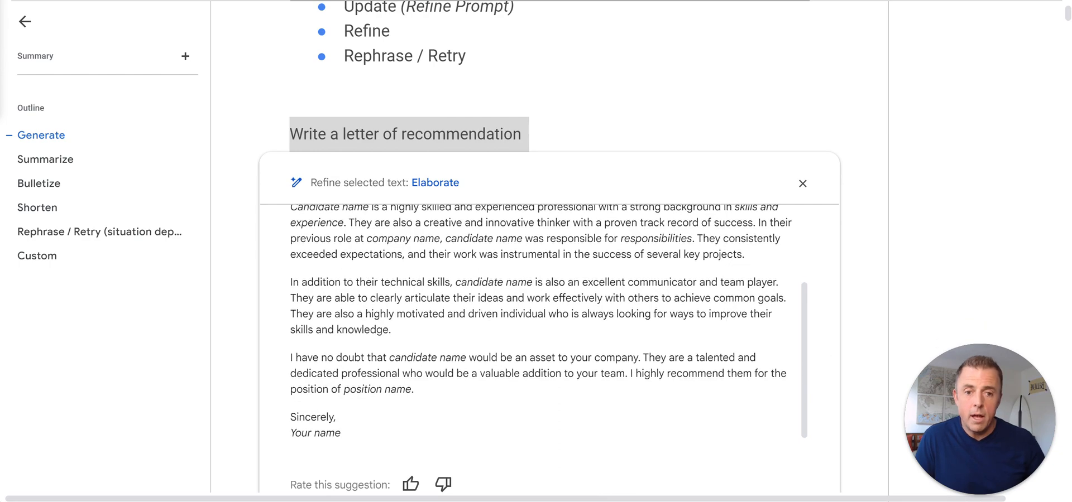
scroll(down, 3)
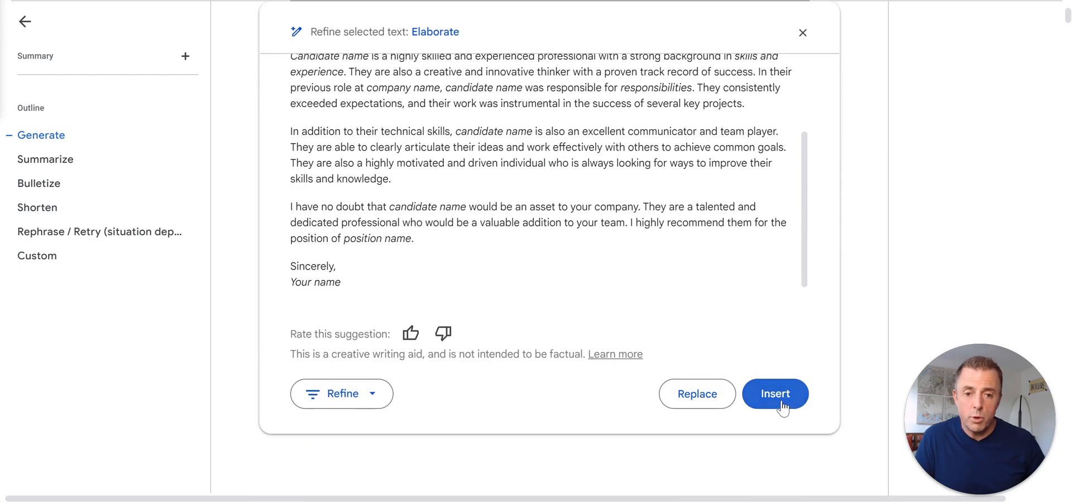
click(775, 394)
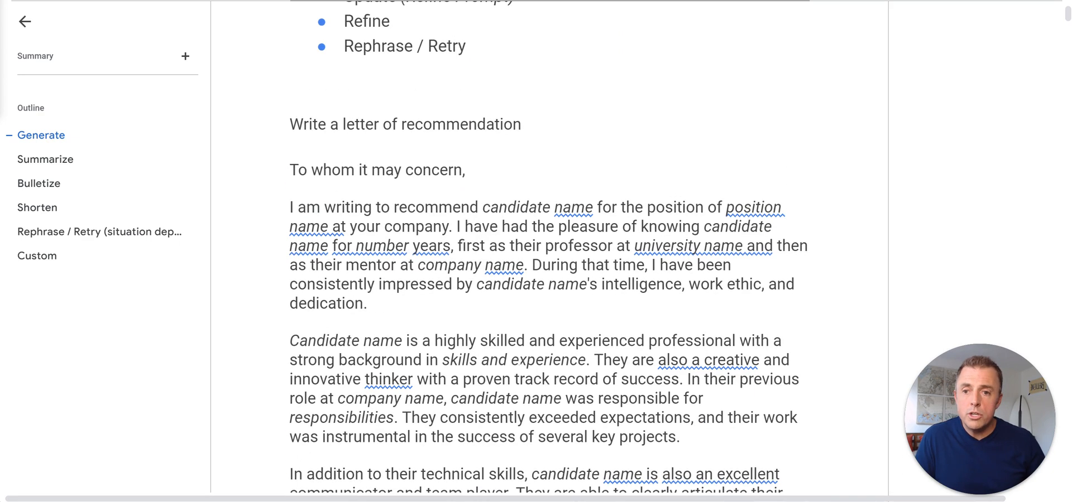
Jump to the Summarize section and scroll through the Pocket-lint article
click(44, 160)
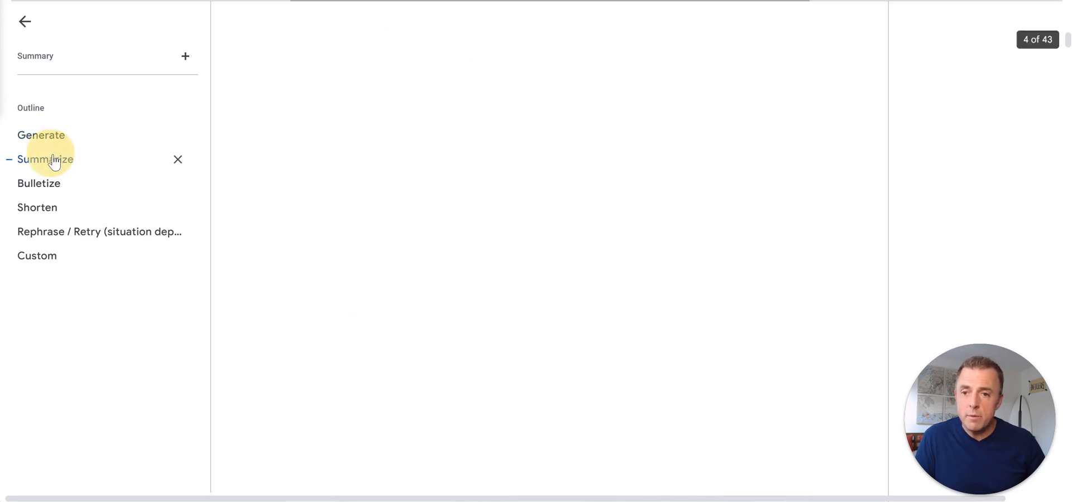
click(45, 159)
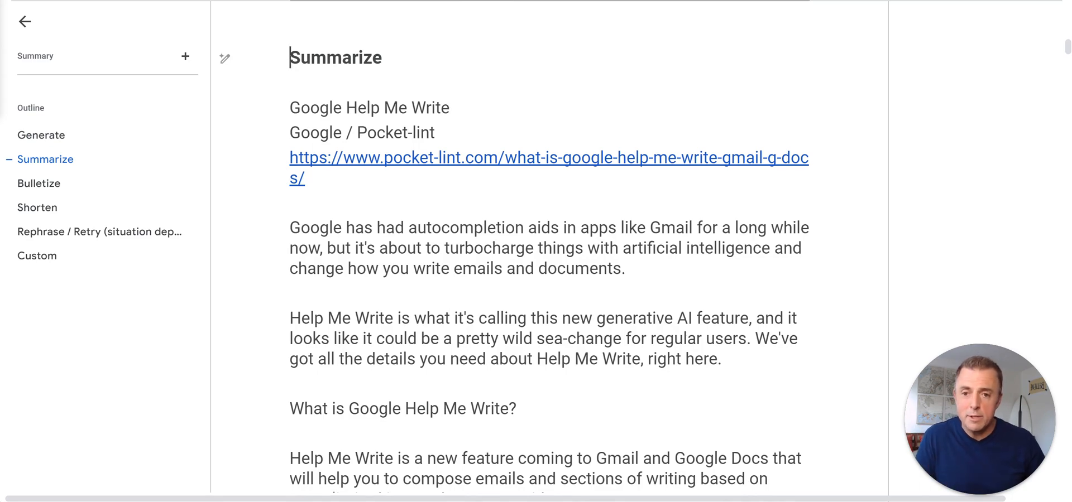
scroll(down, 3)
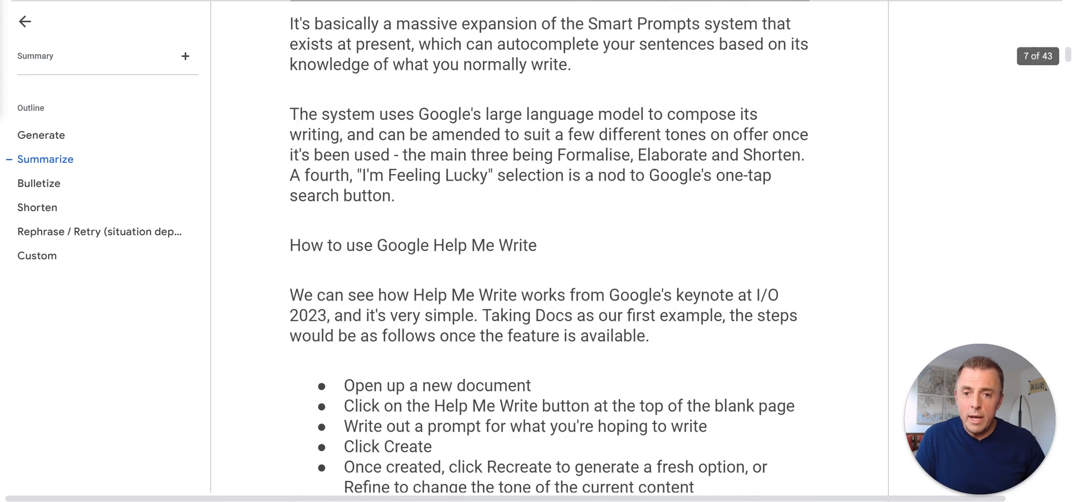
scroll(down, 3)
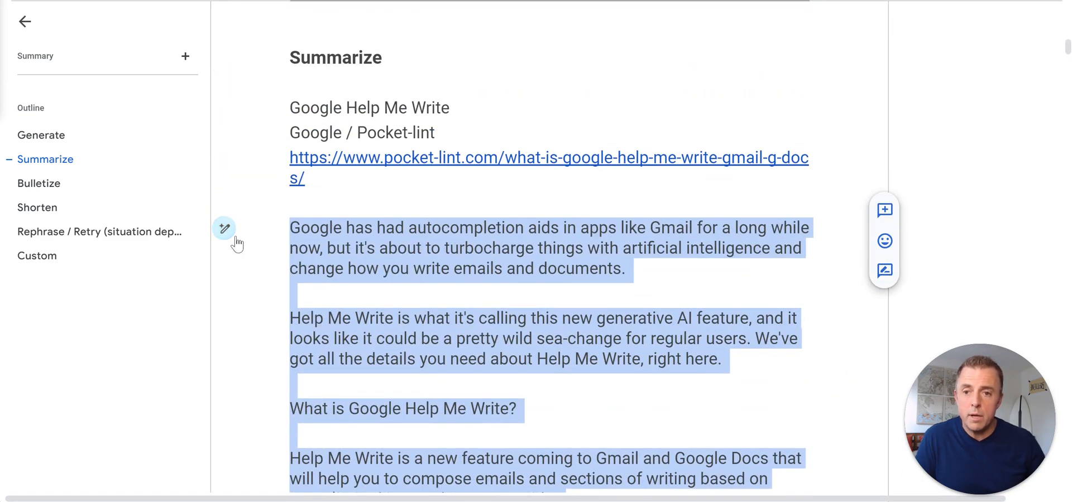
Summarize the Pocket-lint article with Help me write and insert the summary
click(224, 228)
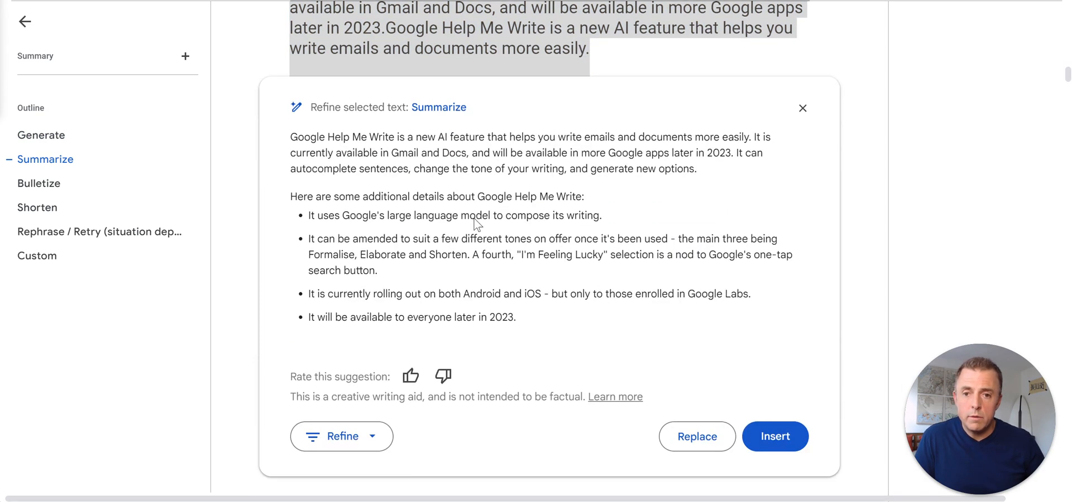
mouse_move(550, 216)
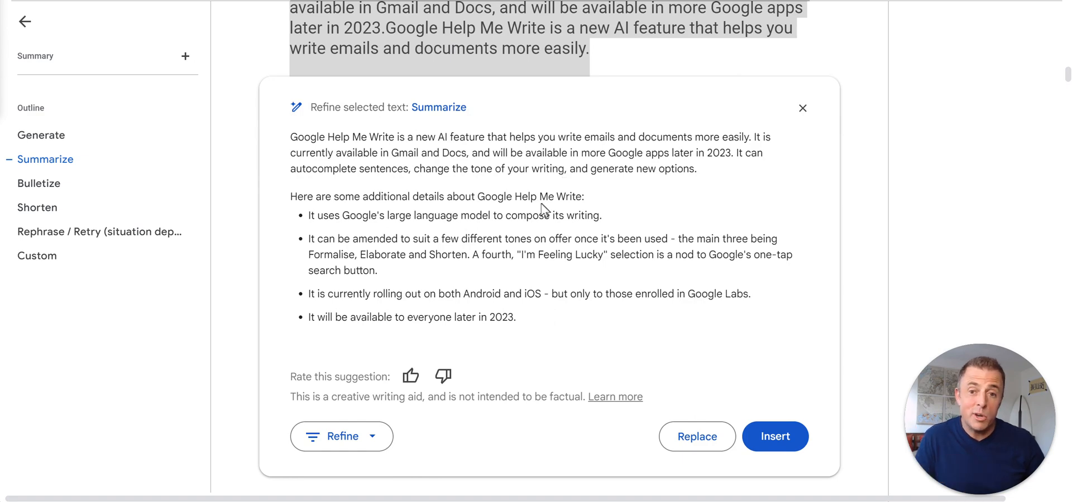
mouse_move(694, 291)
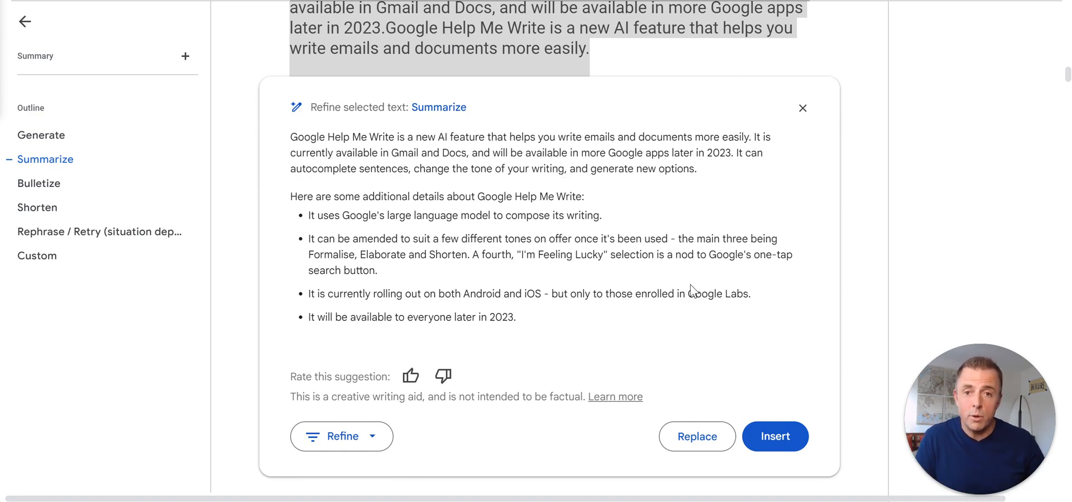
click(774, 436)
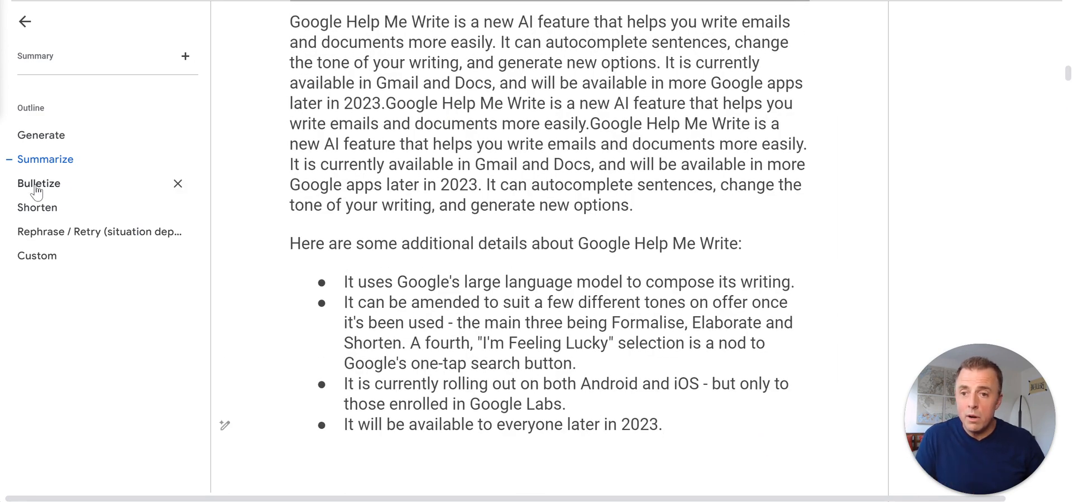
Bulletize the Pocket-lint article in the Bulletize section, then leave it unsaved for Shorten
click(41, 184)
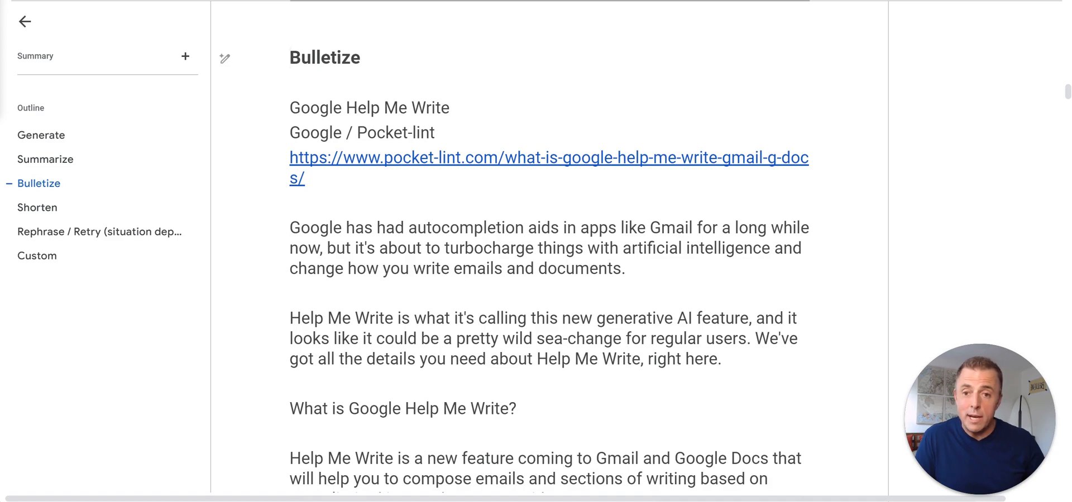
scroll(down, 3)
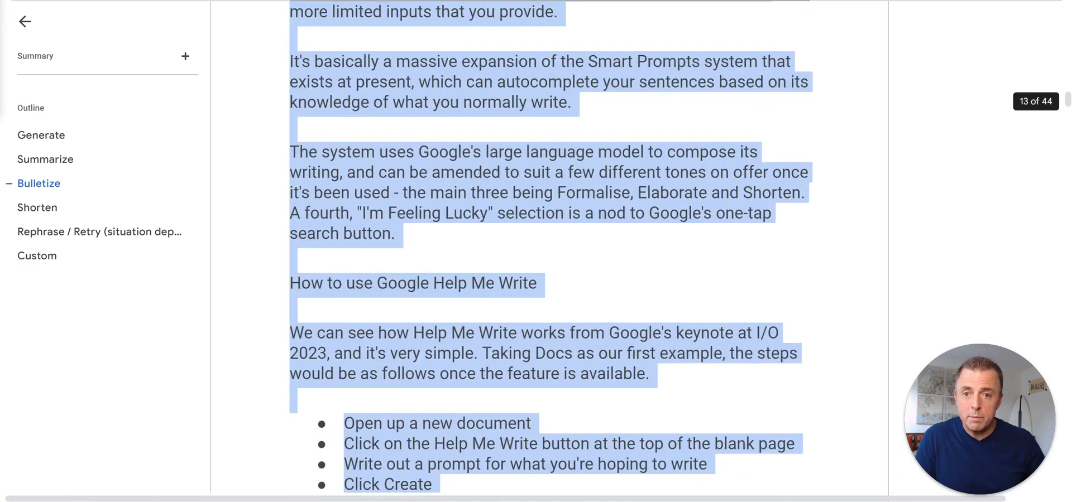
click(223, 154)
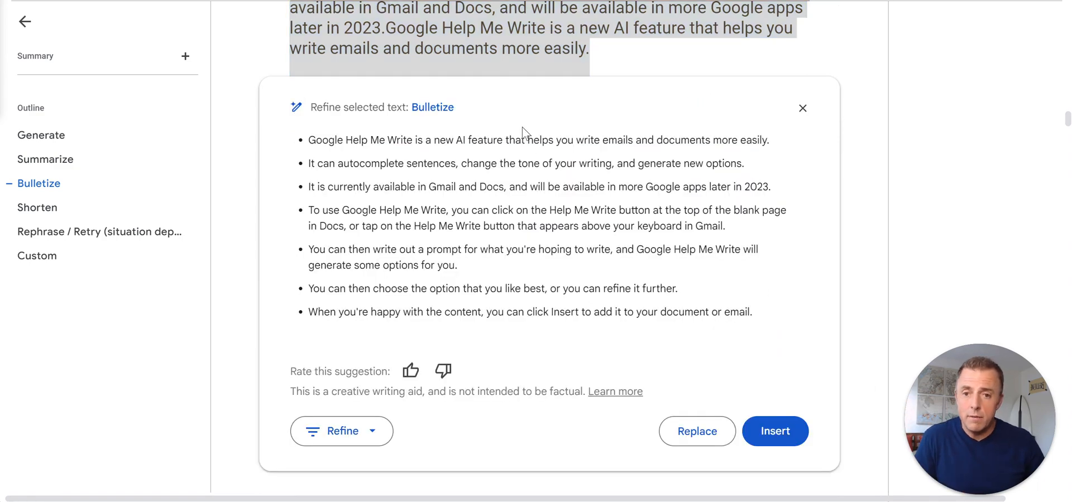
mouse_move(514, 241)
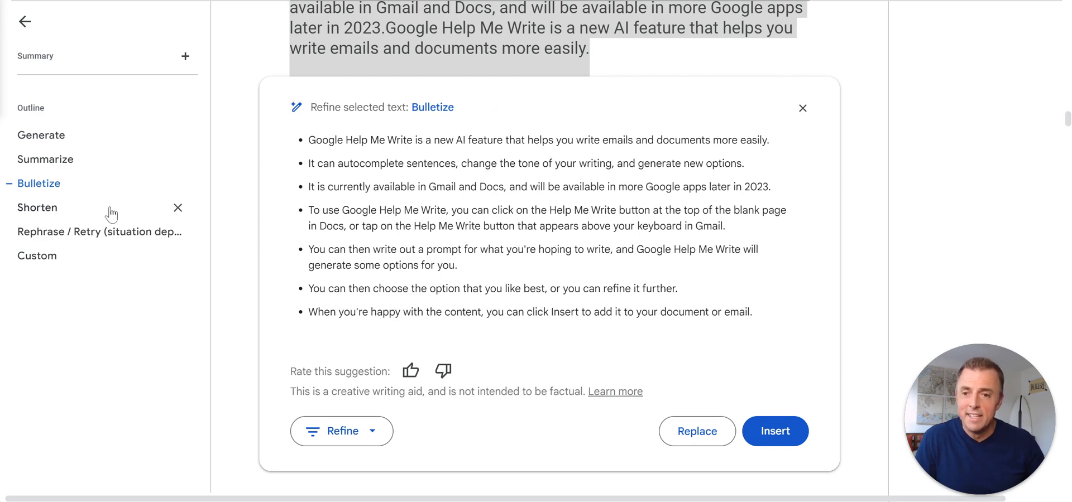
click(37, 208)
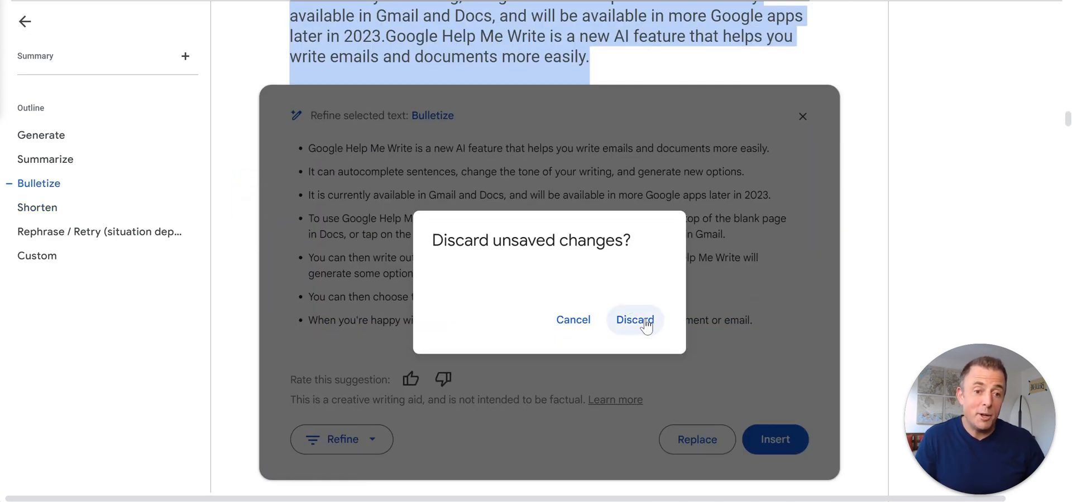
Discard the bullet suggestion and replace the Ulysses quotation under Shorten with its shortened version
click(634, 320)
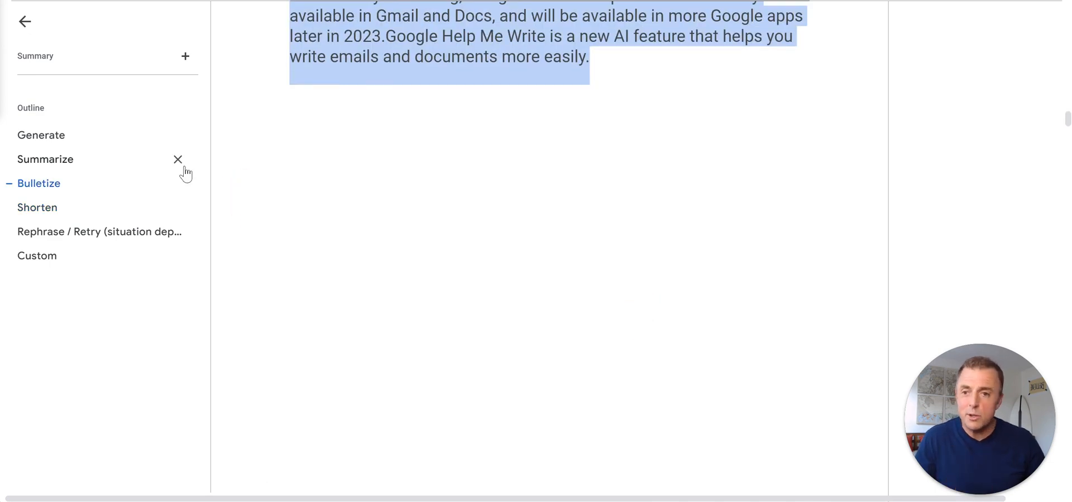
click(38, 208)
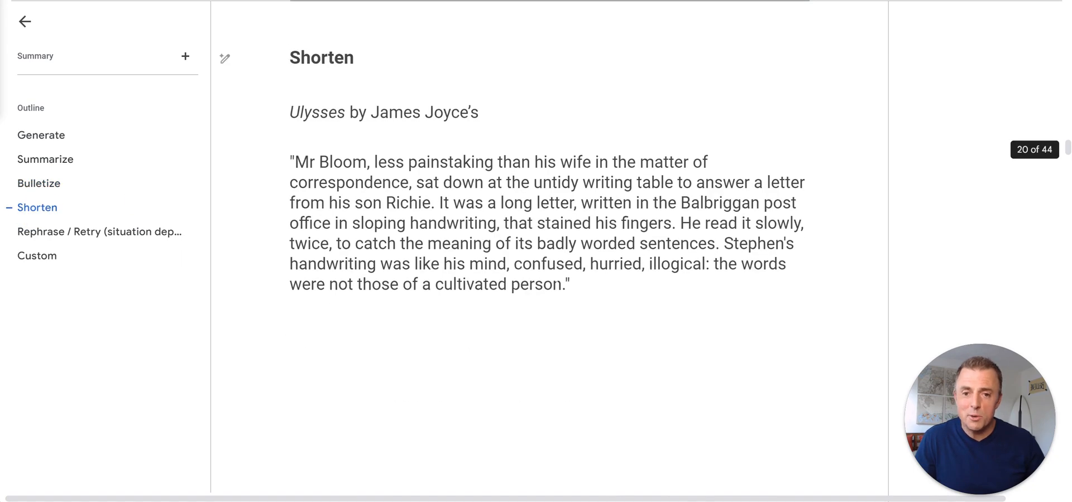
drag(289, 162, 569, 284)
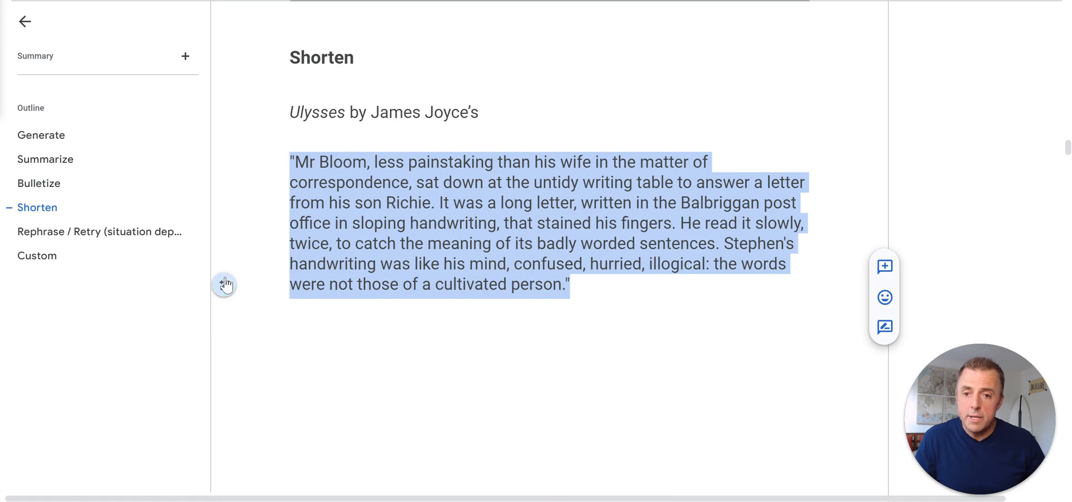
click(224, 285)
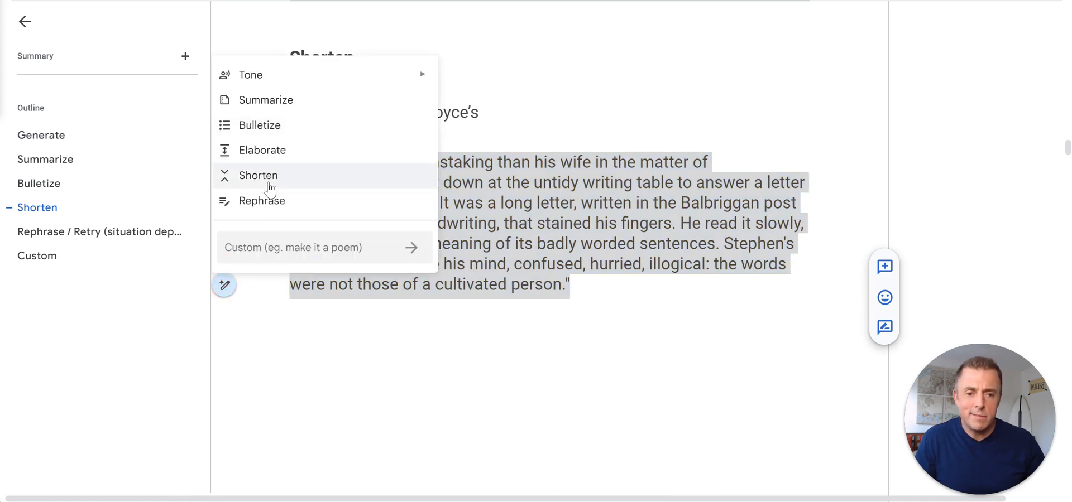
click(258, 176)
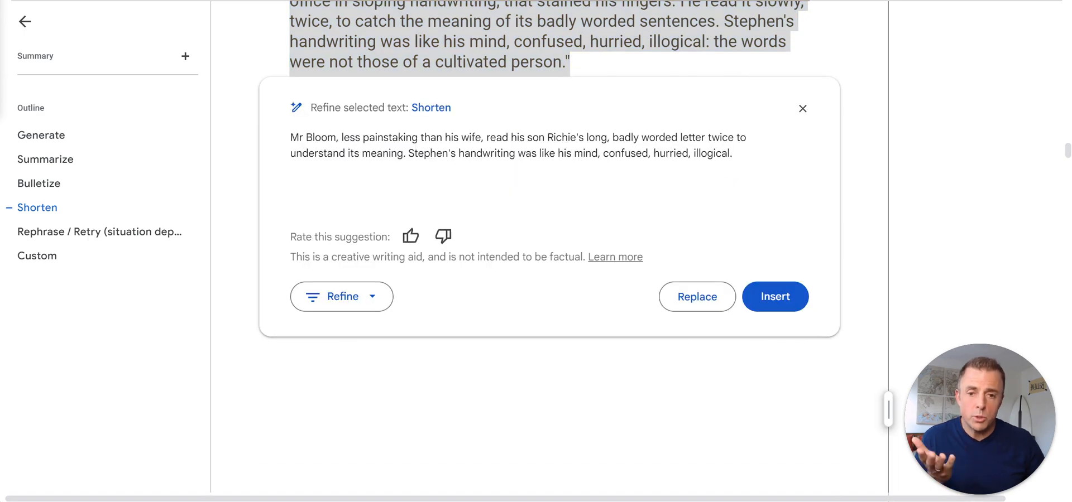
mouse_move(741, 228)
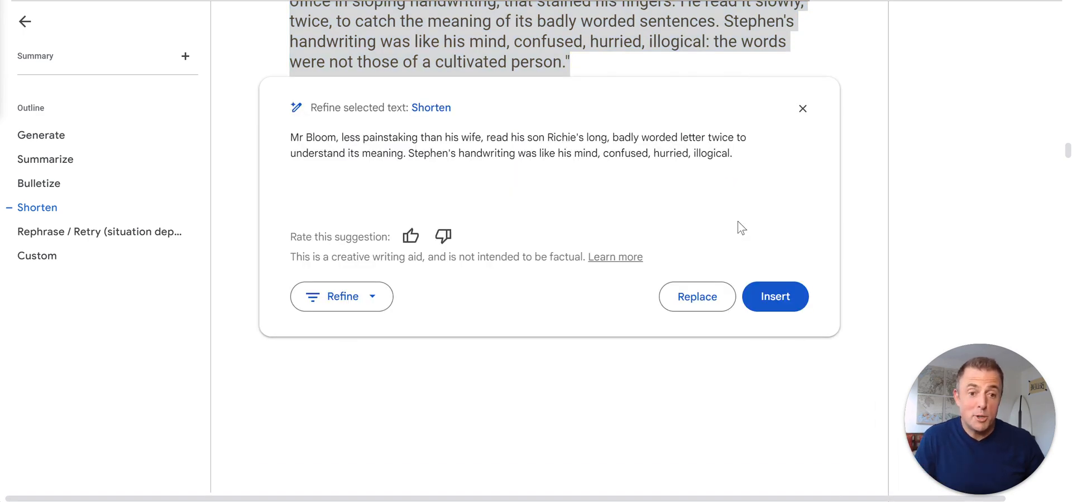
mouse_move(783, 308)
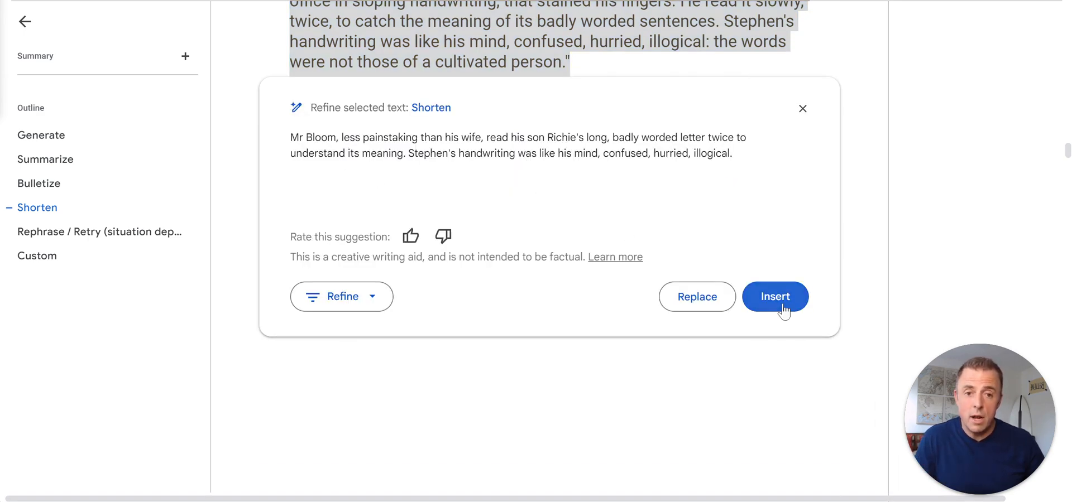
click(774, 297)
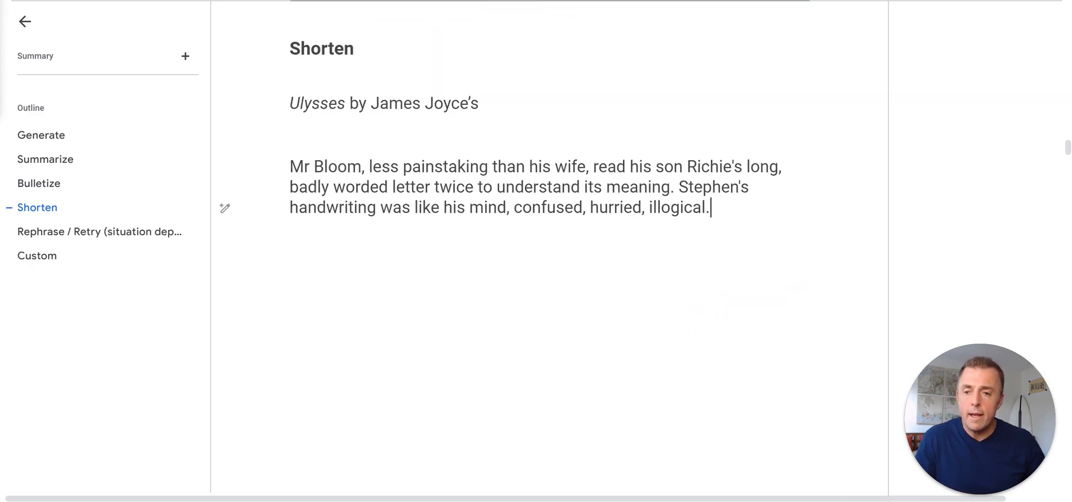
Replace the Ulysses paragraph under Rephrase / Retry with Help me write's rephrased version
click(100, 232)
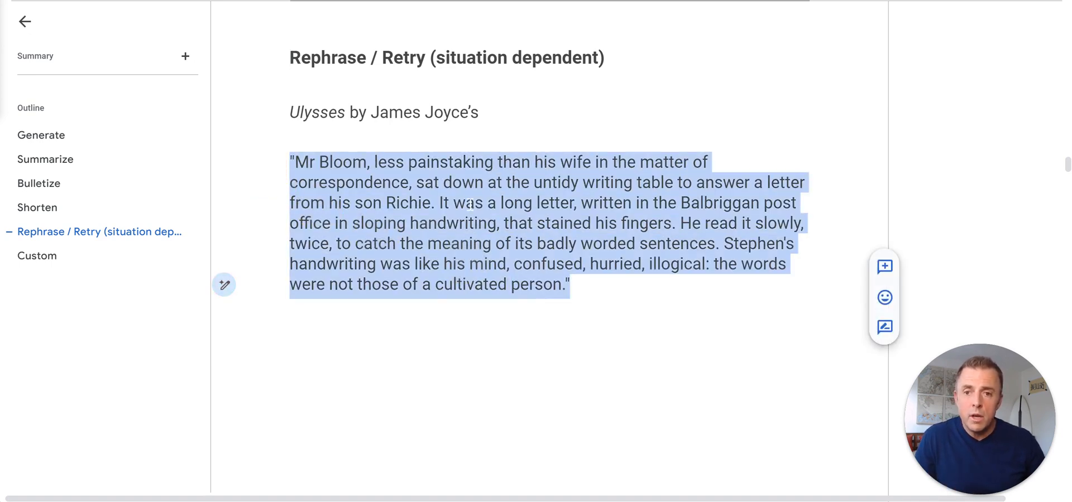
click(223, 285)
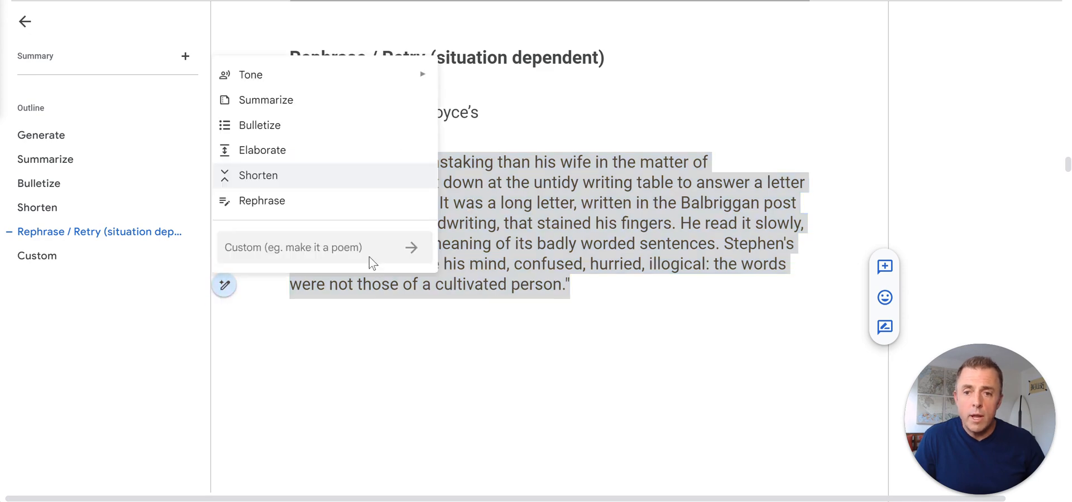
mouse_move(345, 209)
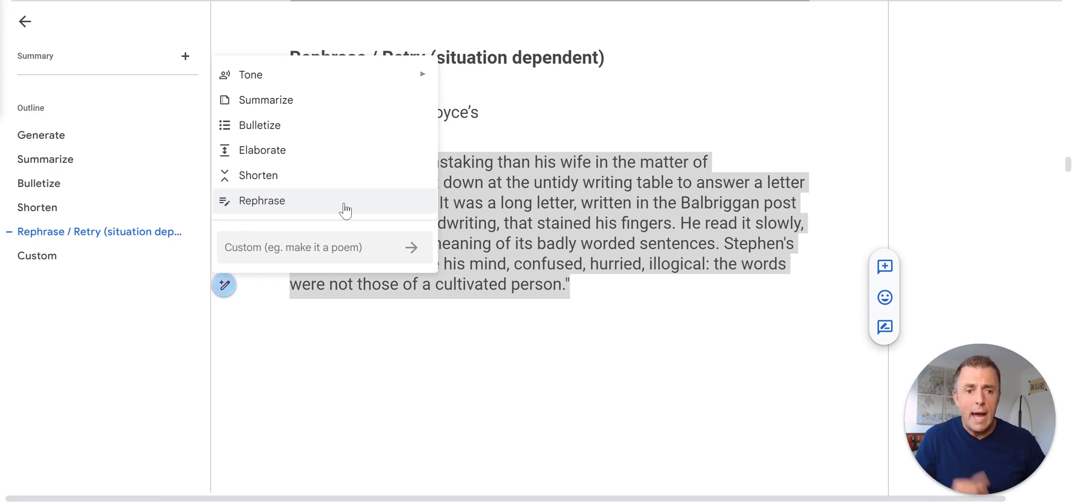
mouse_move(322, 206)
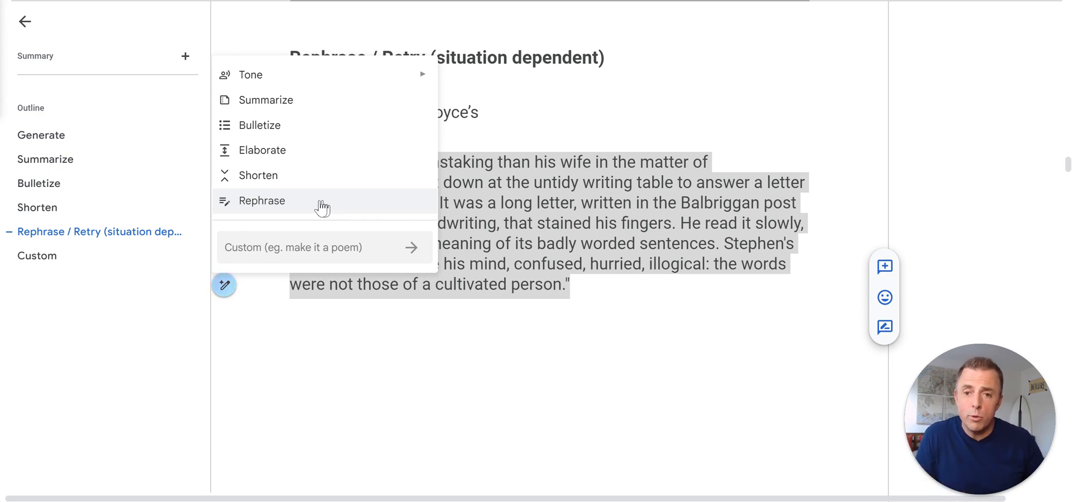
click(262, 201)
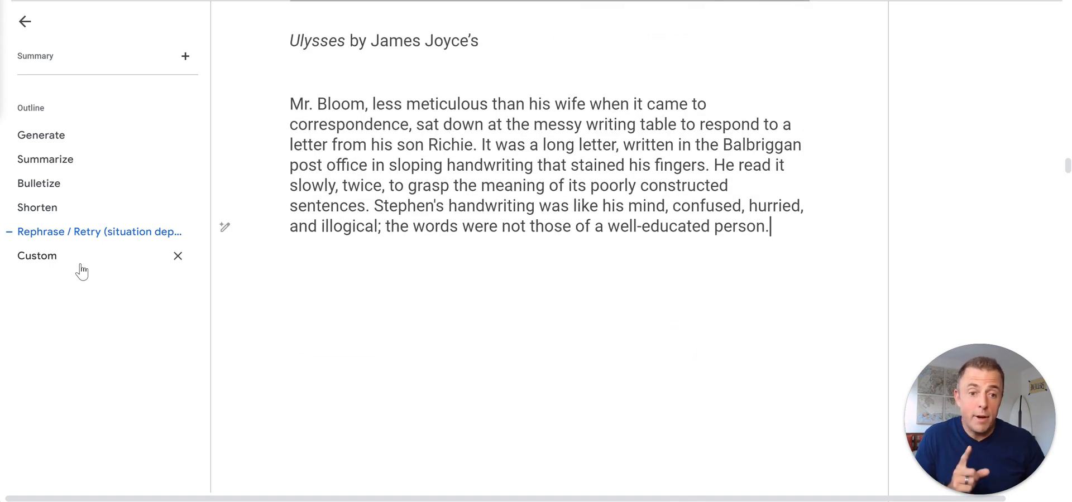
Prompt Help me write with 'make it a poem' on the recommendation letter and insert the poem
click(37, 255)
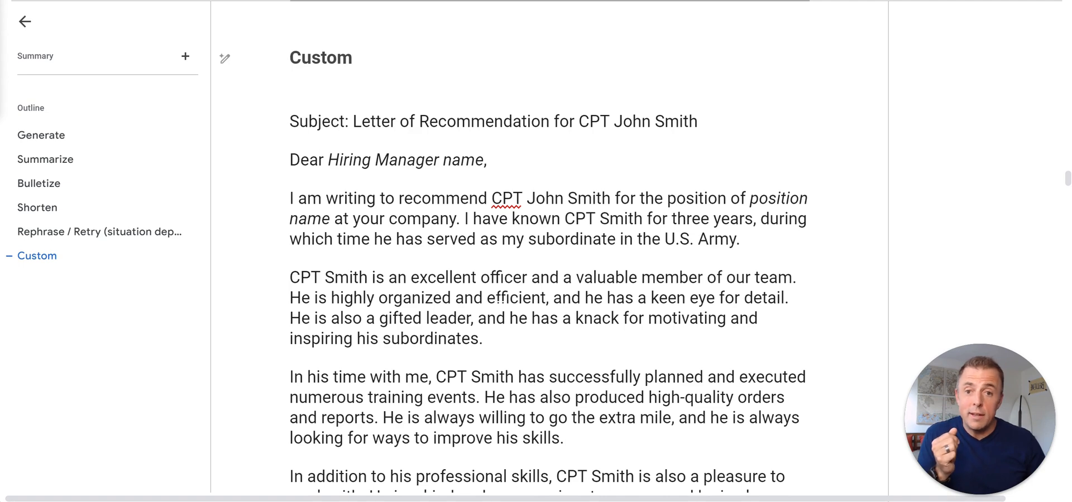
scroll(down, 3)
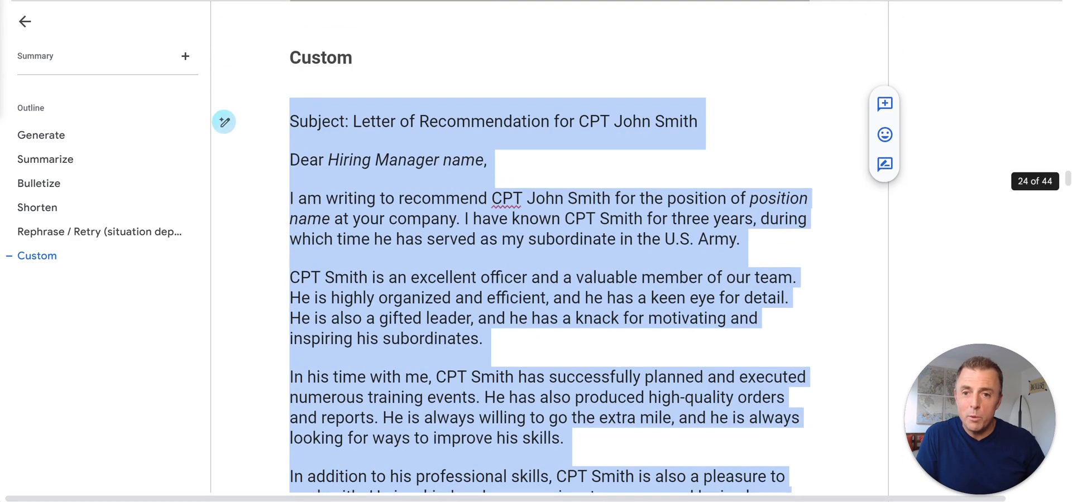
click(224, 121)
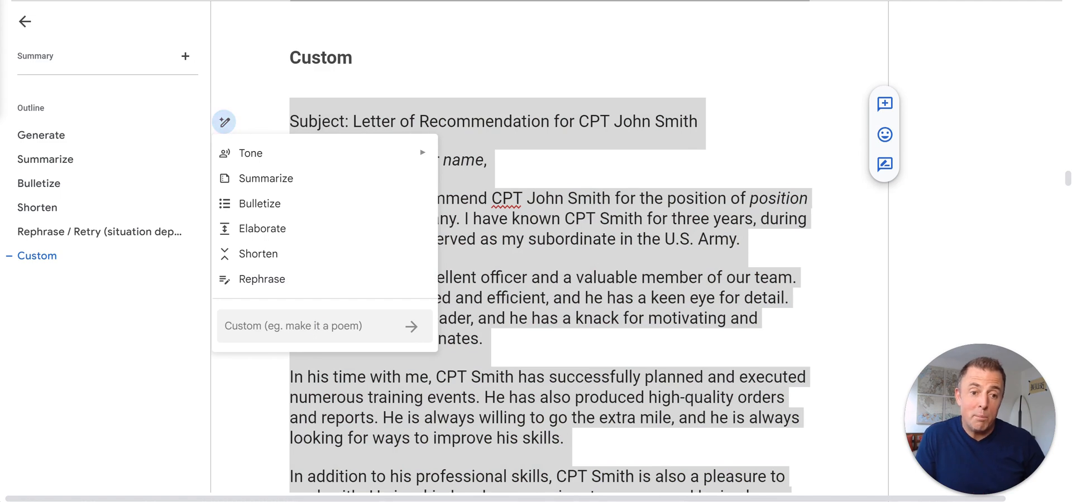
text(me)
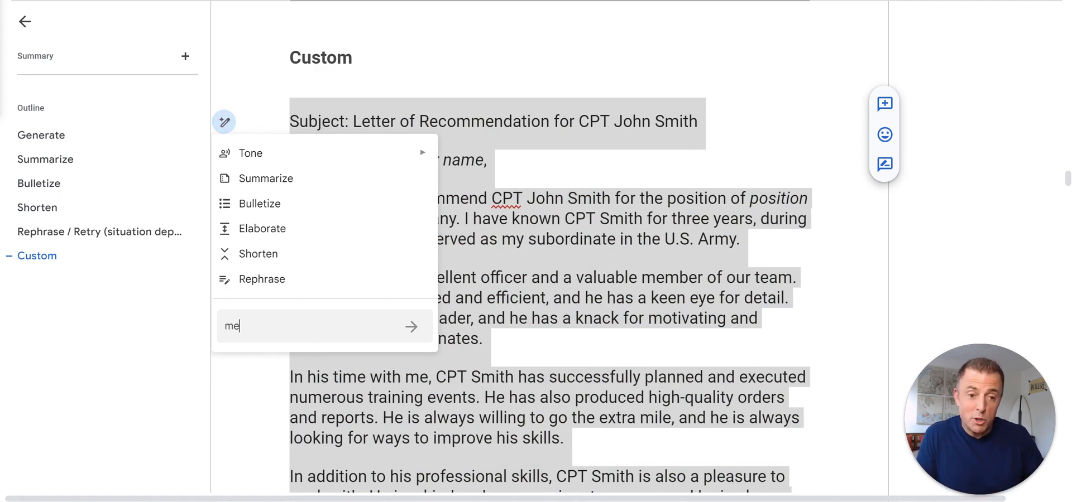
text(make)
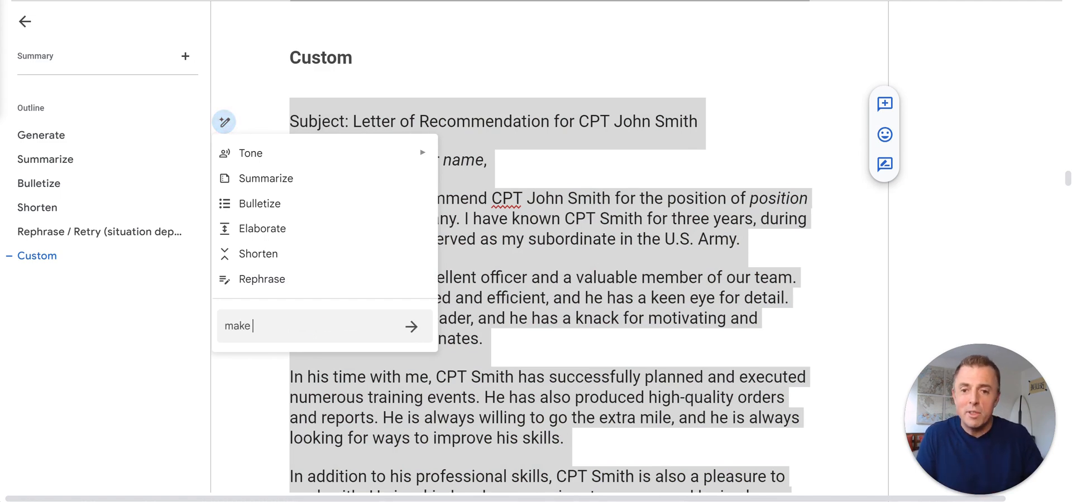
text(it a poem)
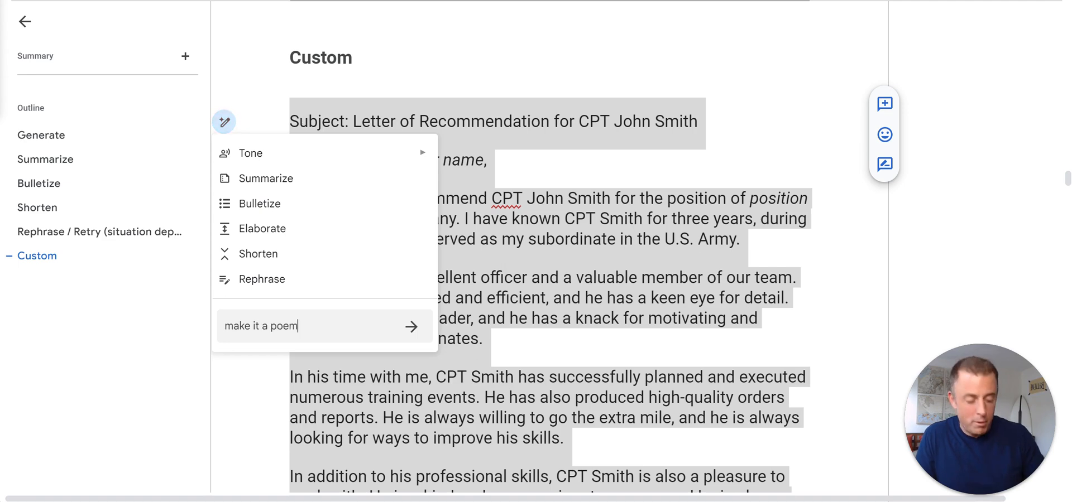
click(411, 326)
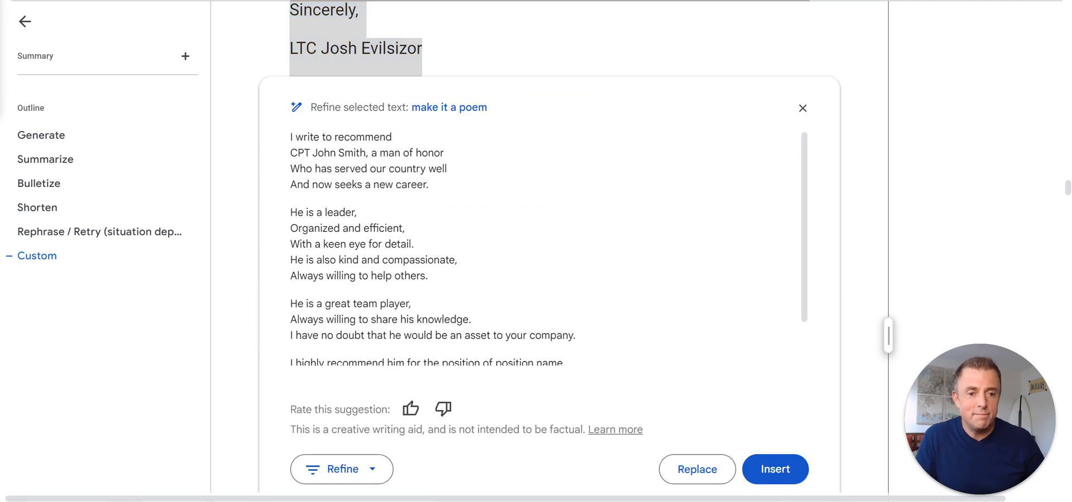
scroll(down, 3)
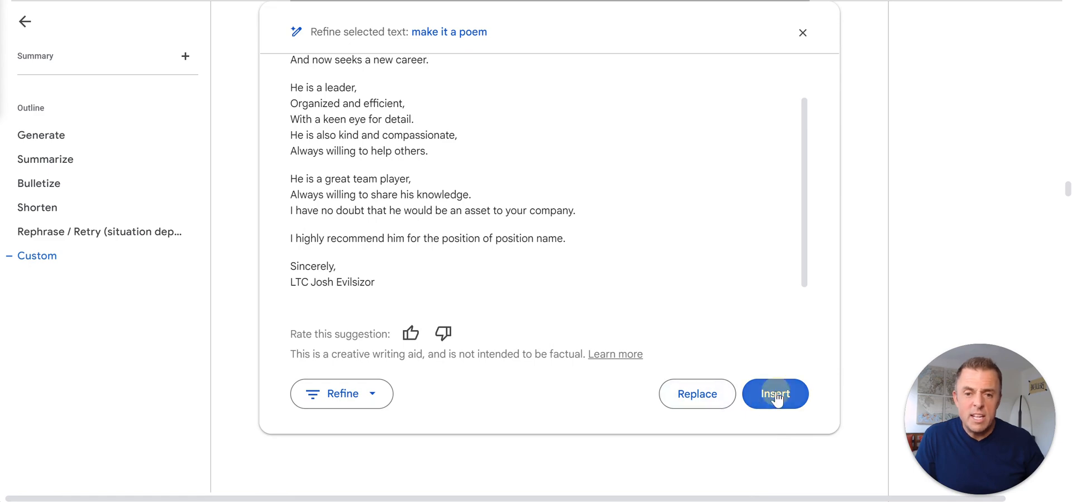
click(775, 394)
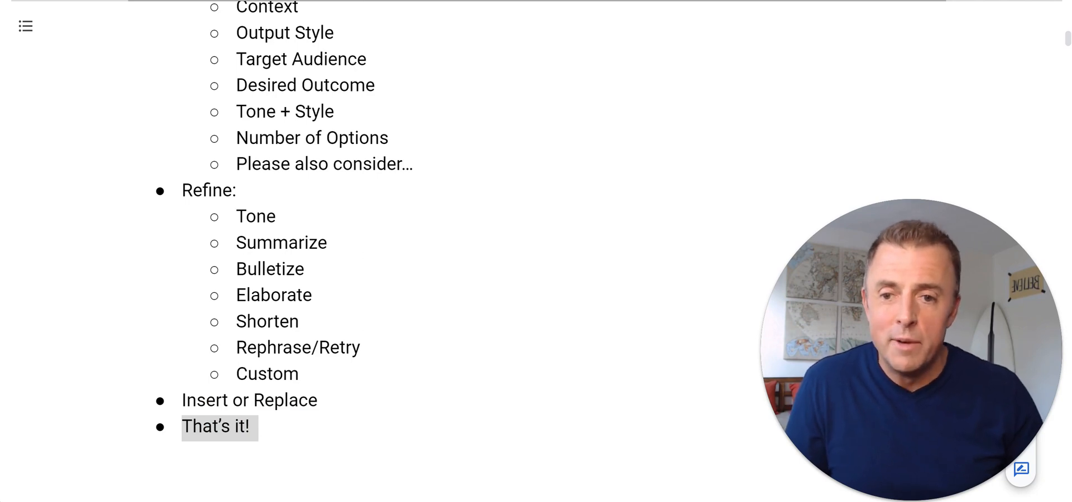
Type 'Thanks for showing up for the know-how' and scroll through Thank you!, Helpful? and Remember!
scroll(down, 3)
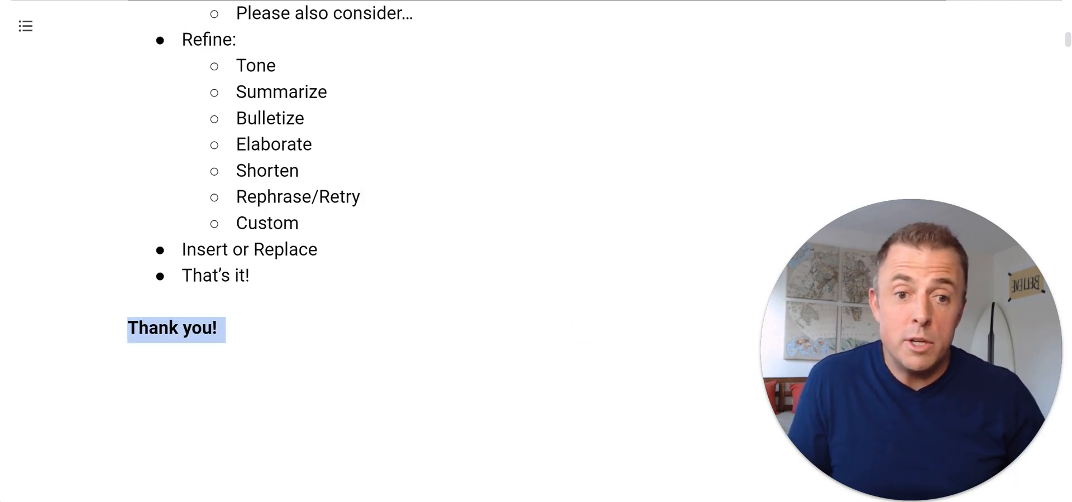
text(Thanks for showing up for the know-how)
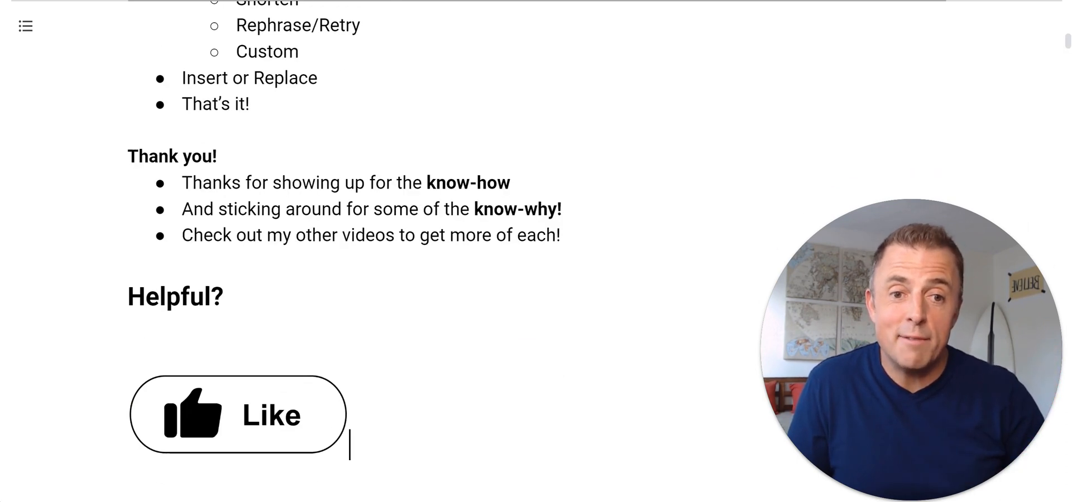
scroll(down, 3)
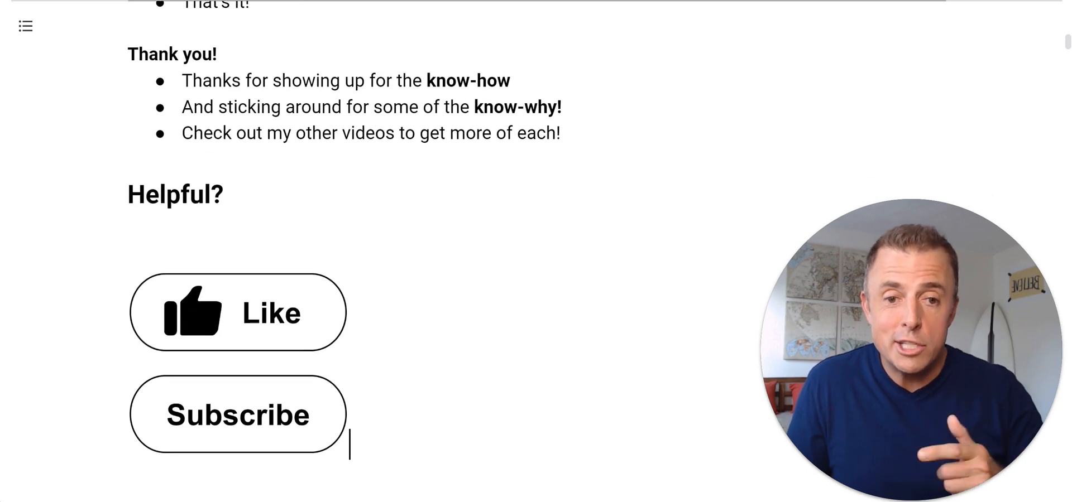
scroll(down, 3)
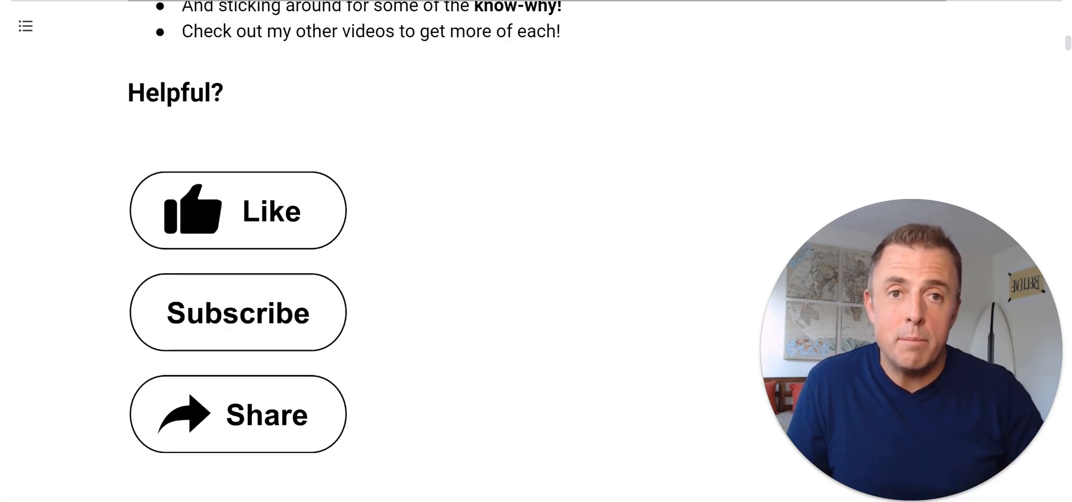
scroll(down, 3)
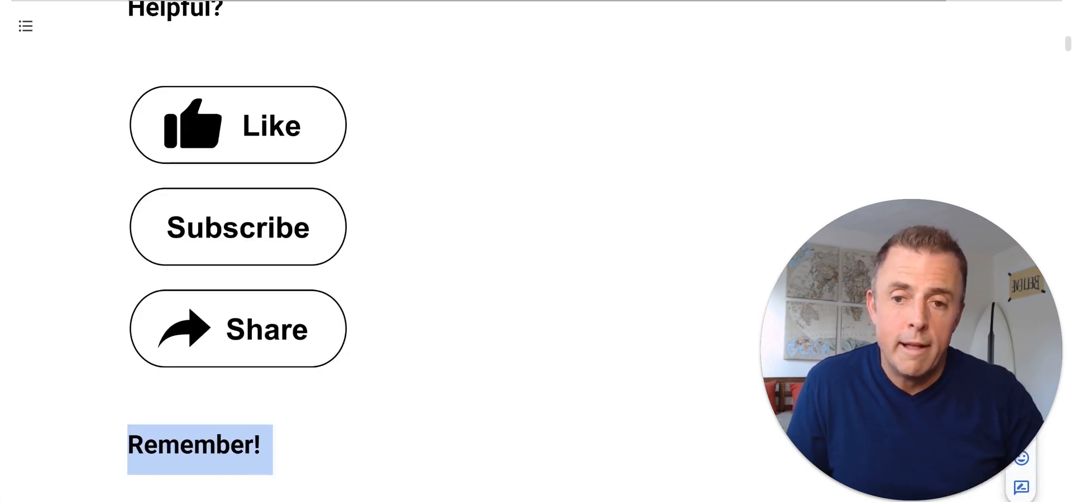
scroll(down, 3)
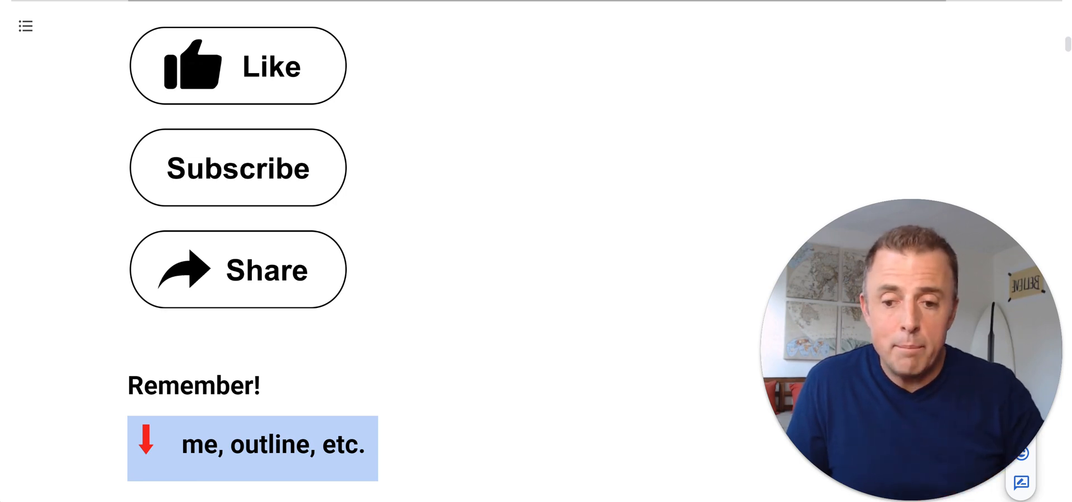
scroll(down, 3)
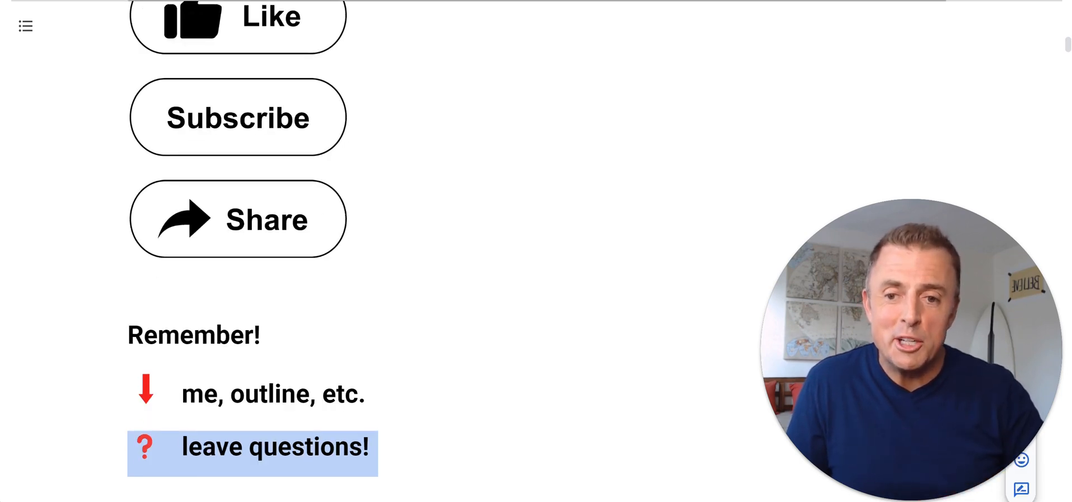